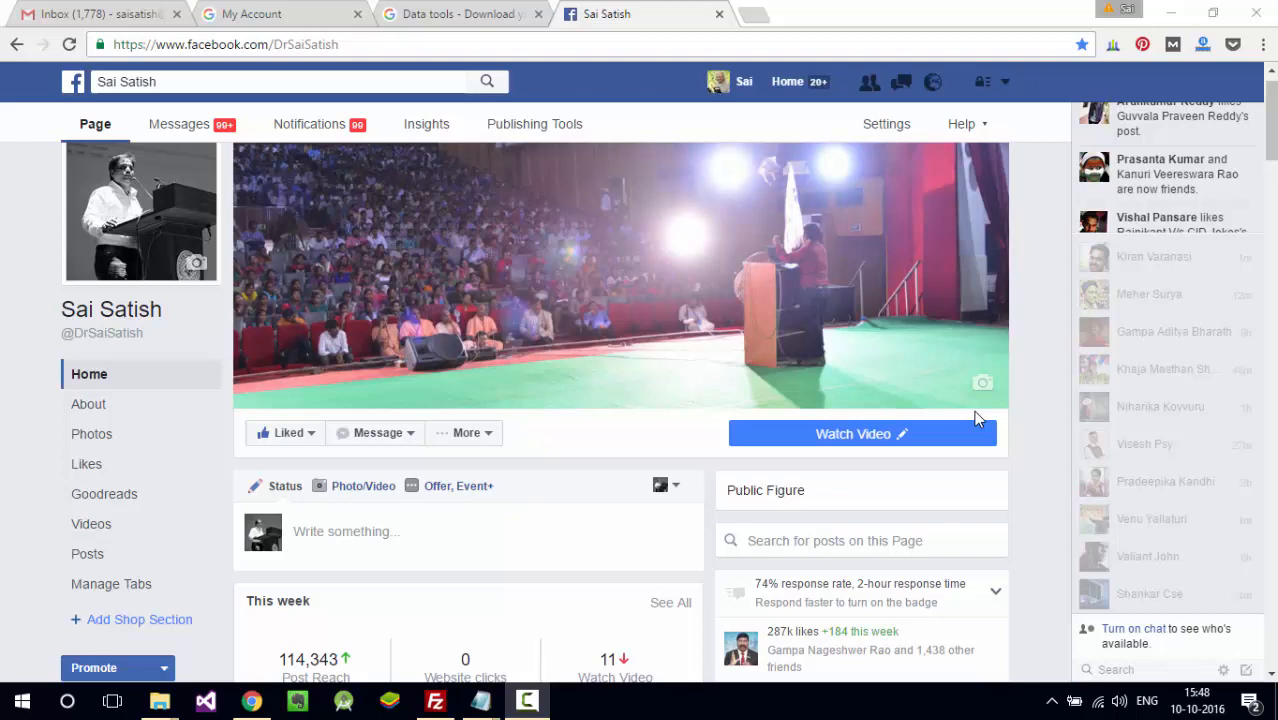
- Re-enter the account password to load Google Password Manager's Saved passwords list
scroll(down, 3)
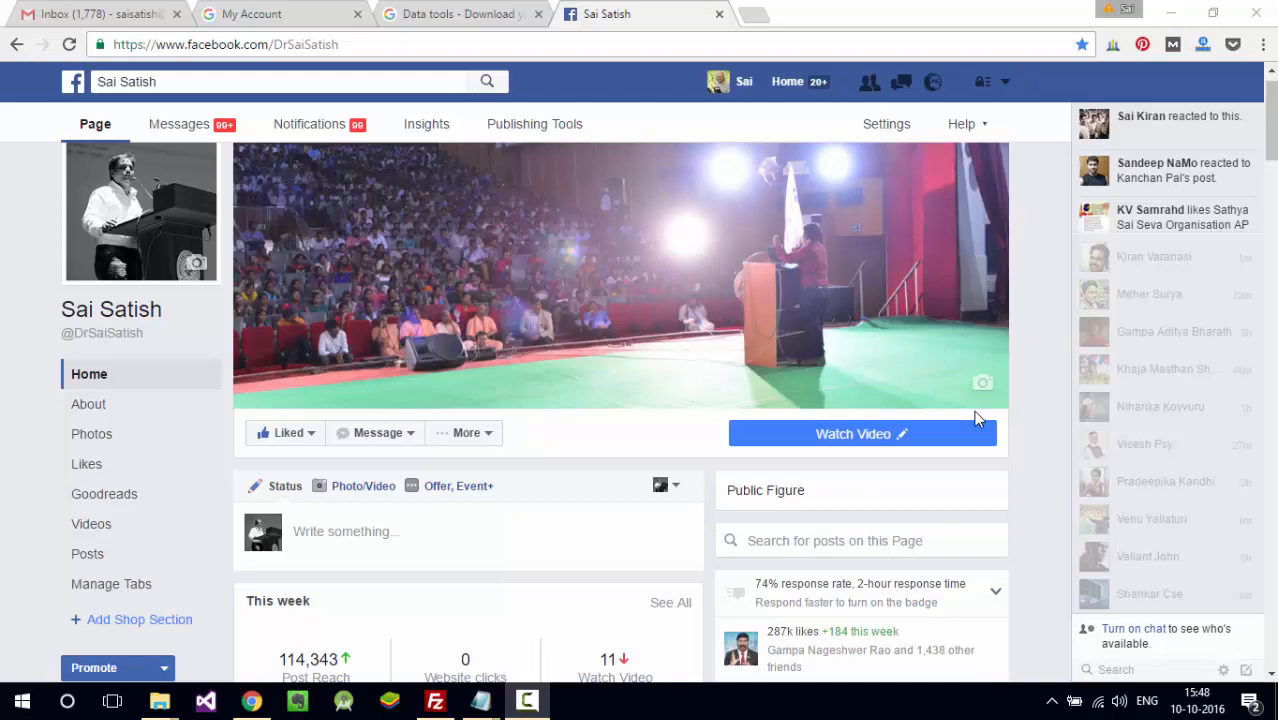
click(820, 14)
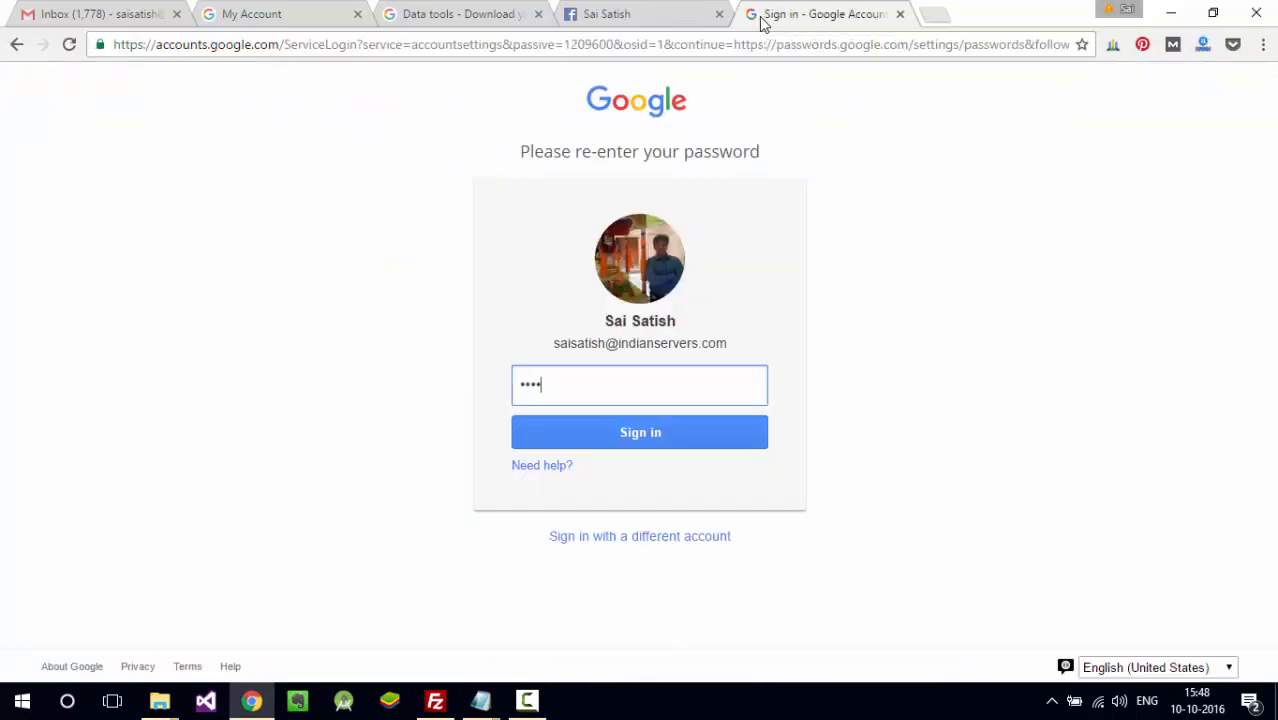
text(password)
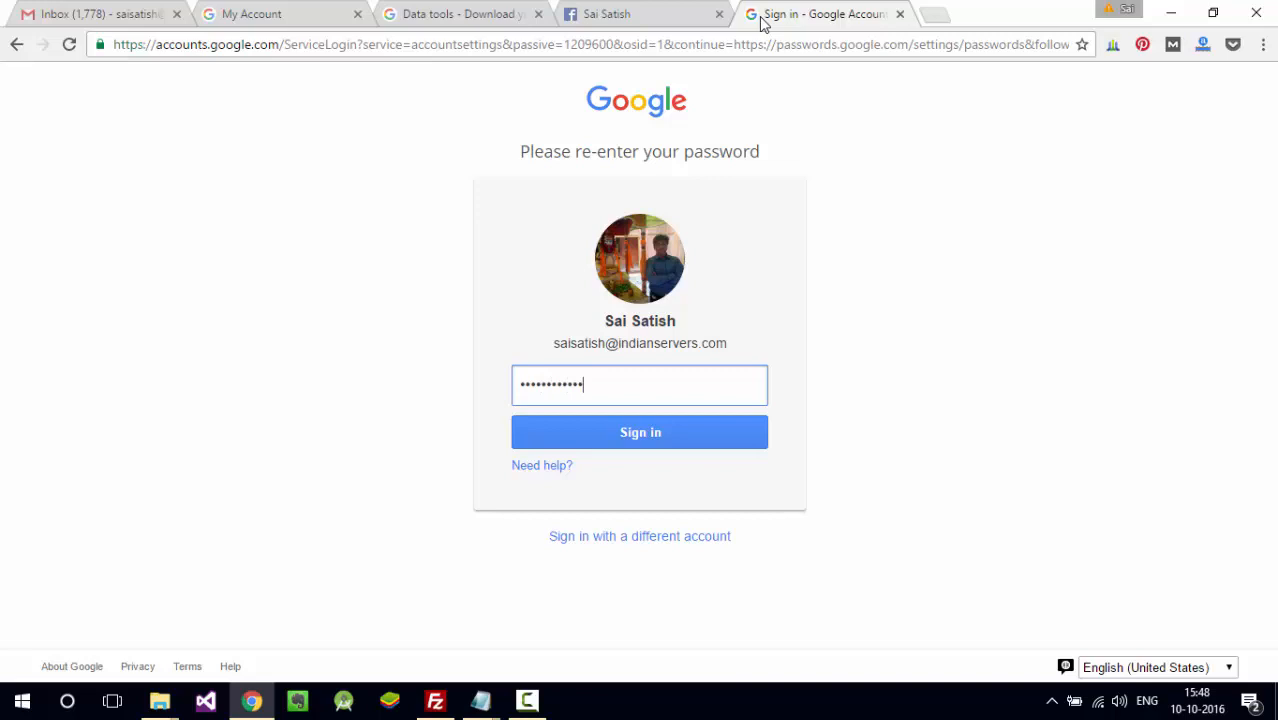
click(639, 432)
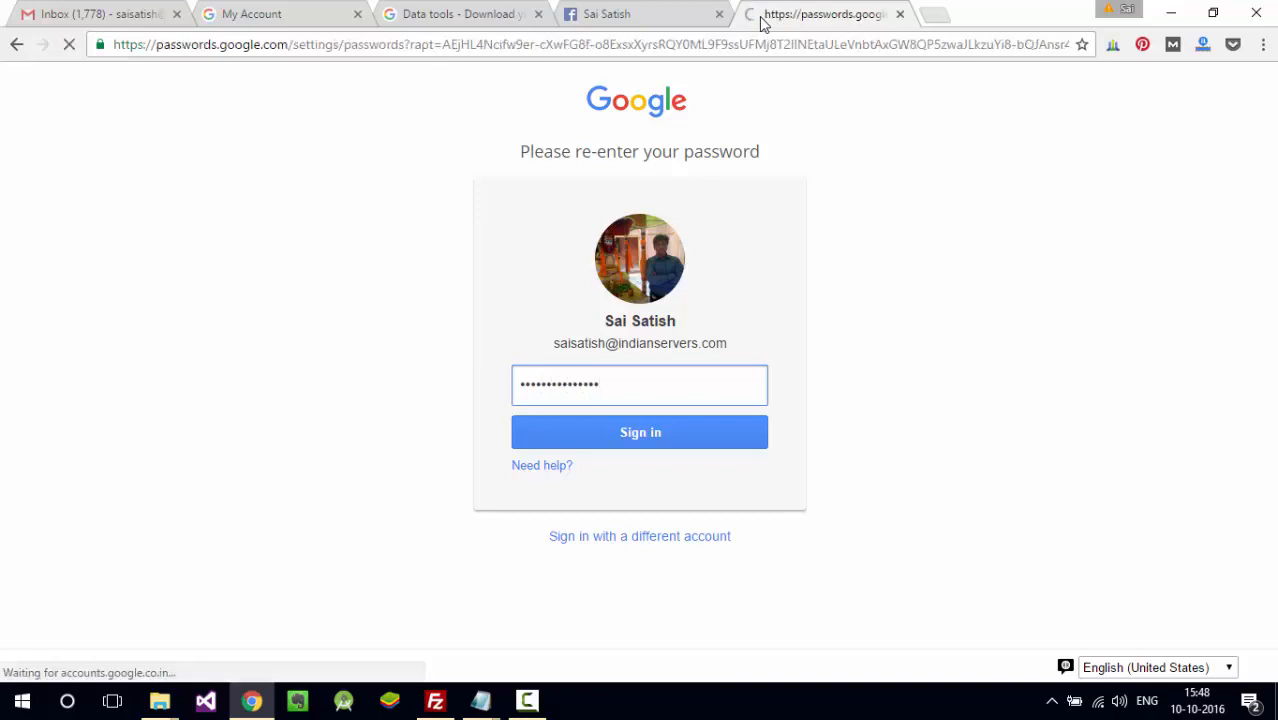
click(639, 432)
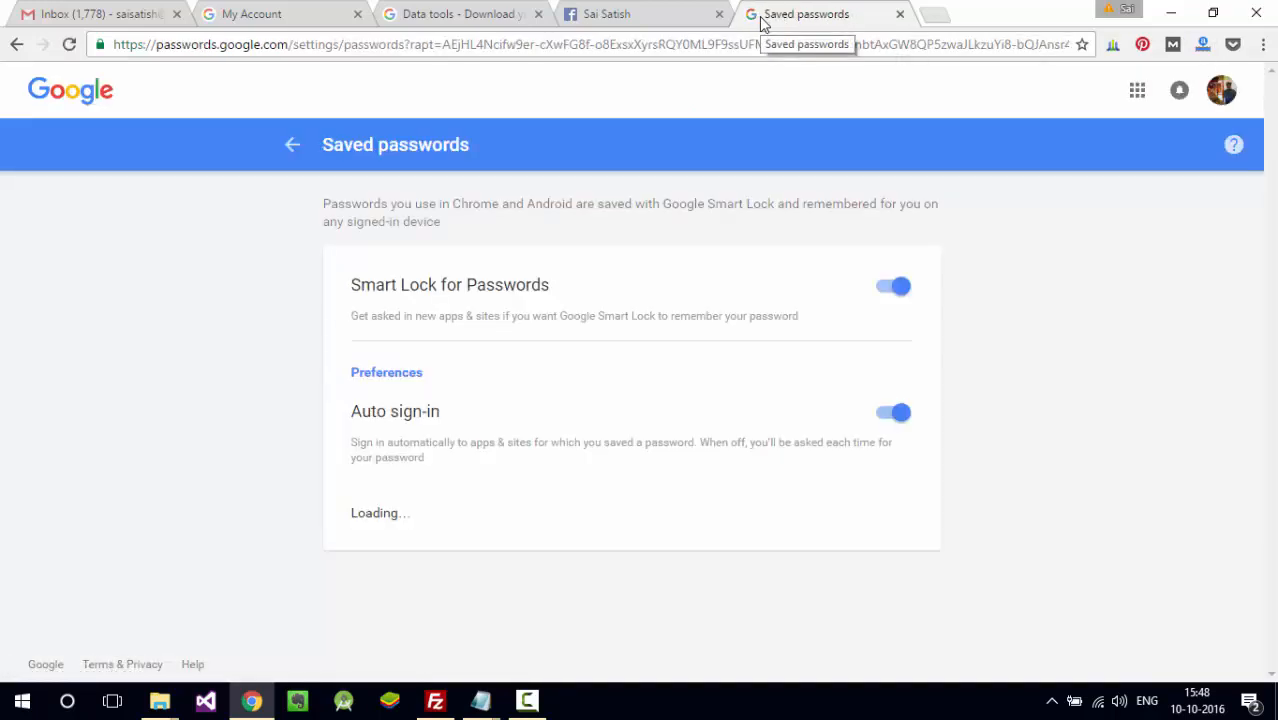
mouse_move(1040, 287)
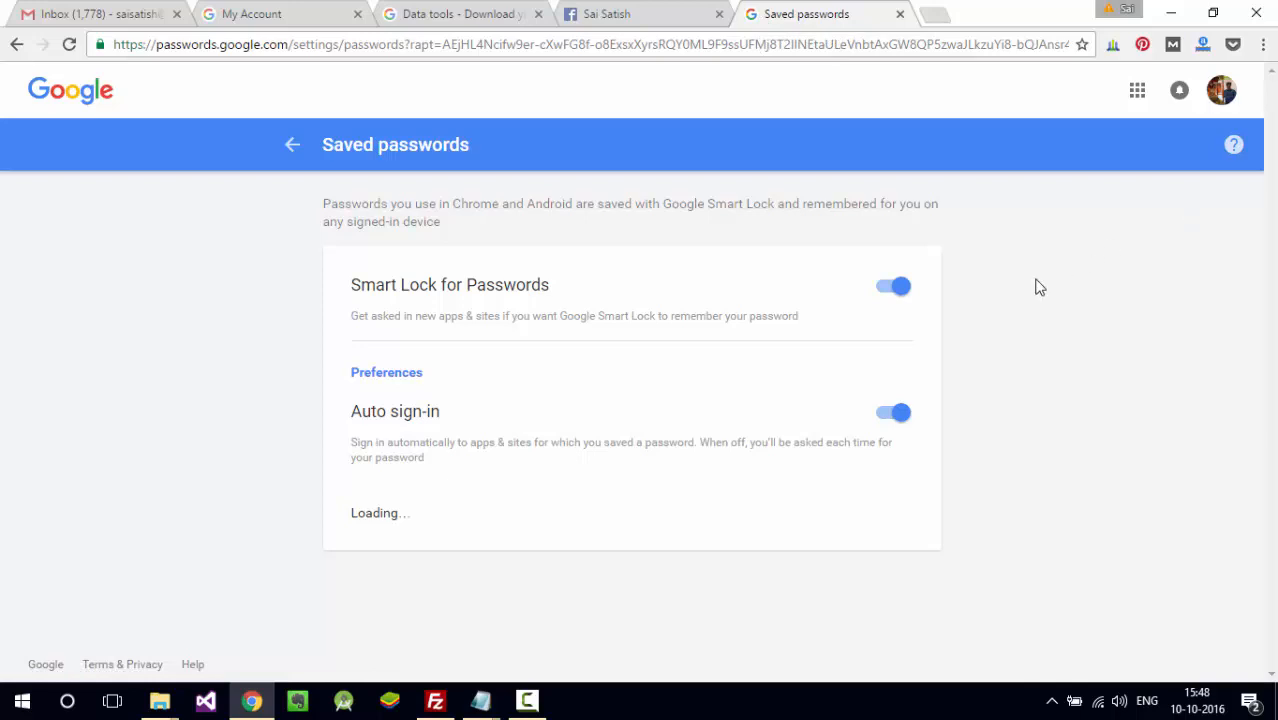
scroll(down, 3)
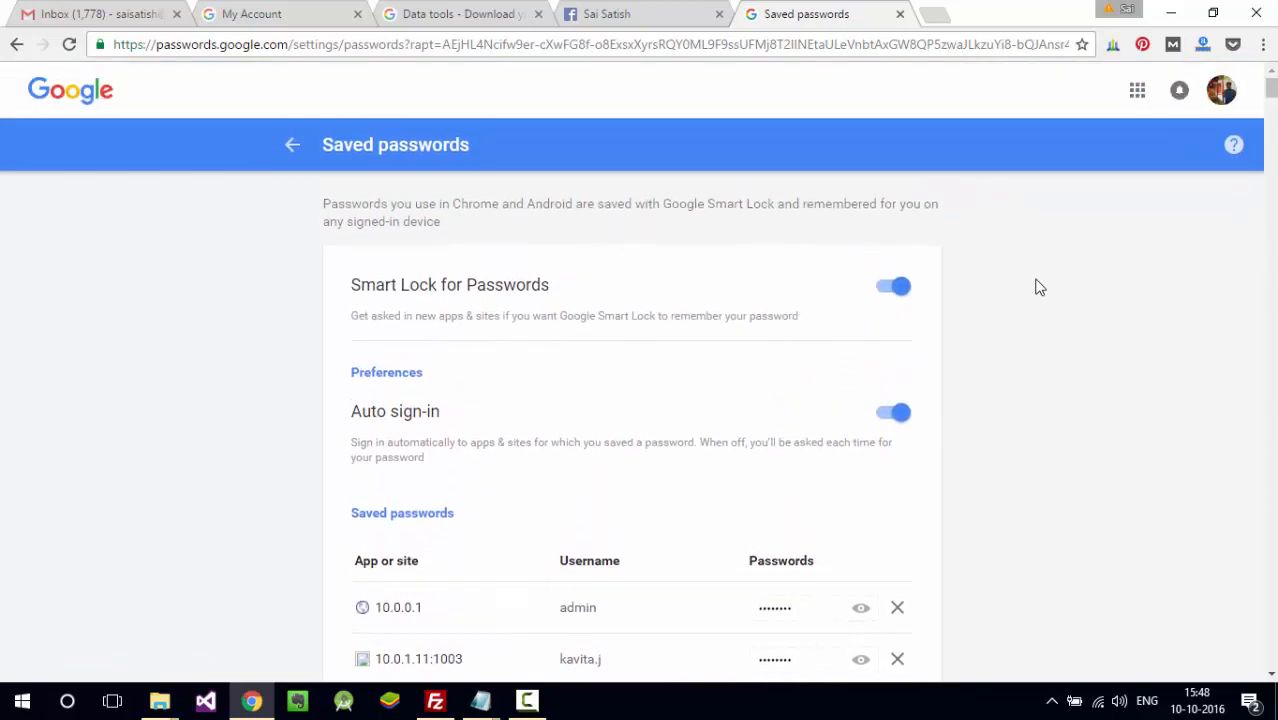
- Close the Saved passwords tab and go to history.google.com via a 'history' address search
click(935, 14)
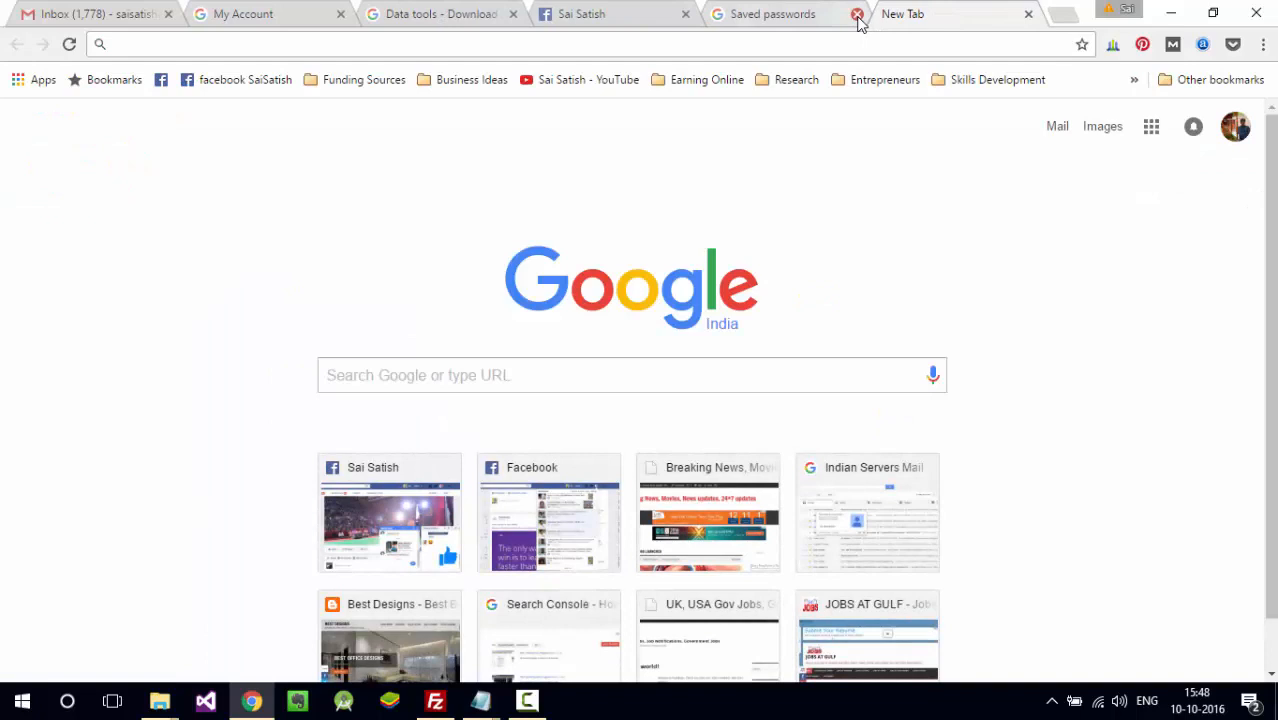
click(856, 14)
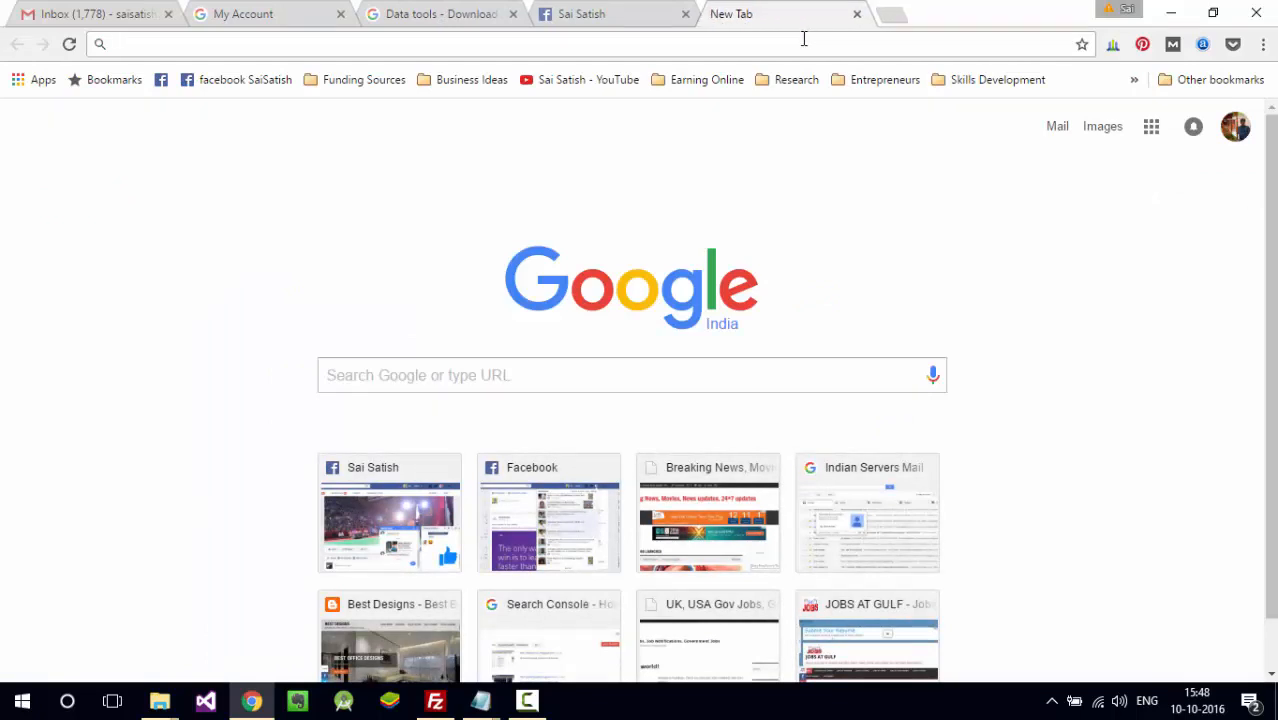
click(69, 44)
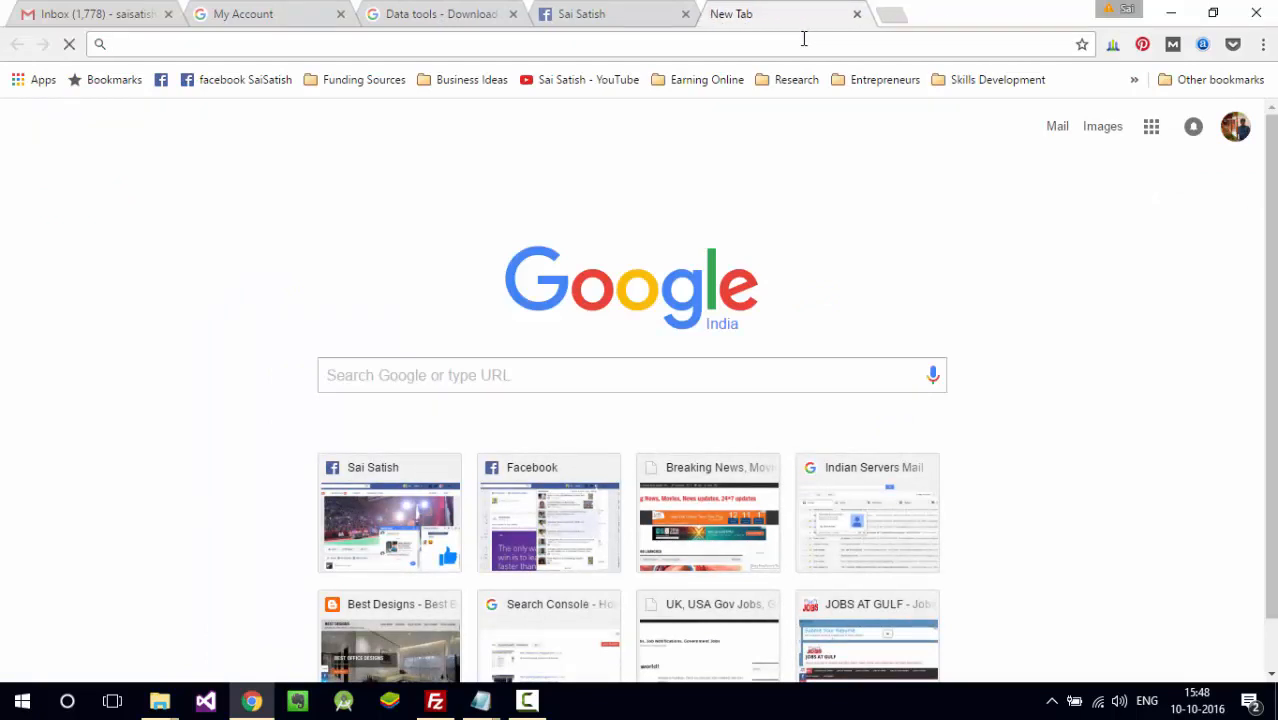
text(history.google.com)
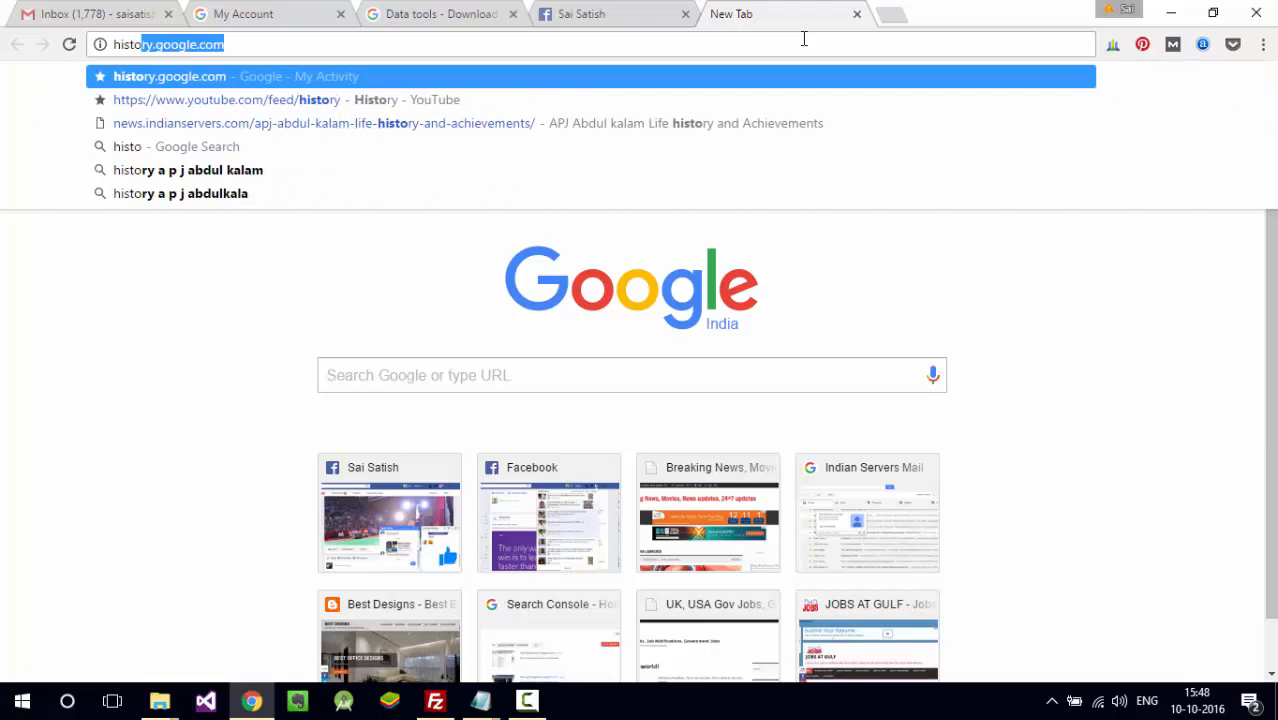
click(169, 76)
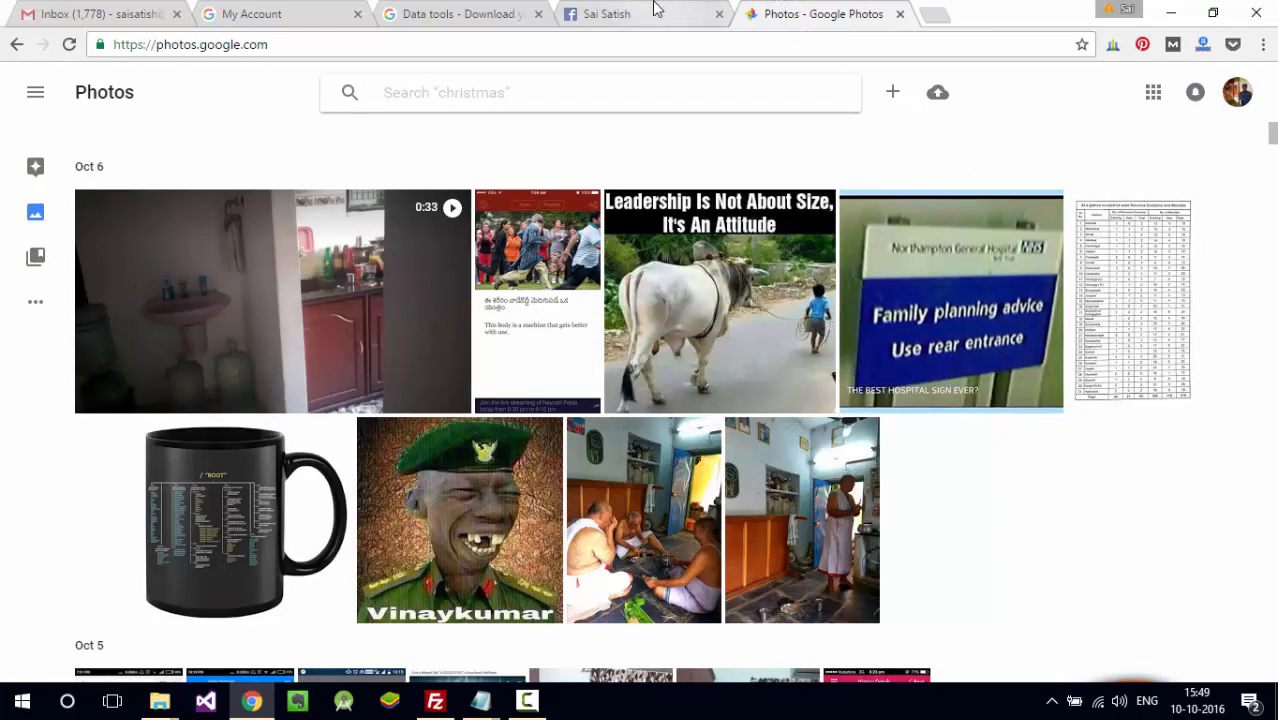
mouse_move(938, 18)
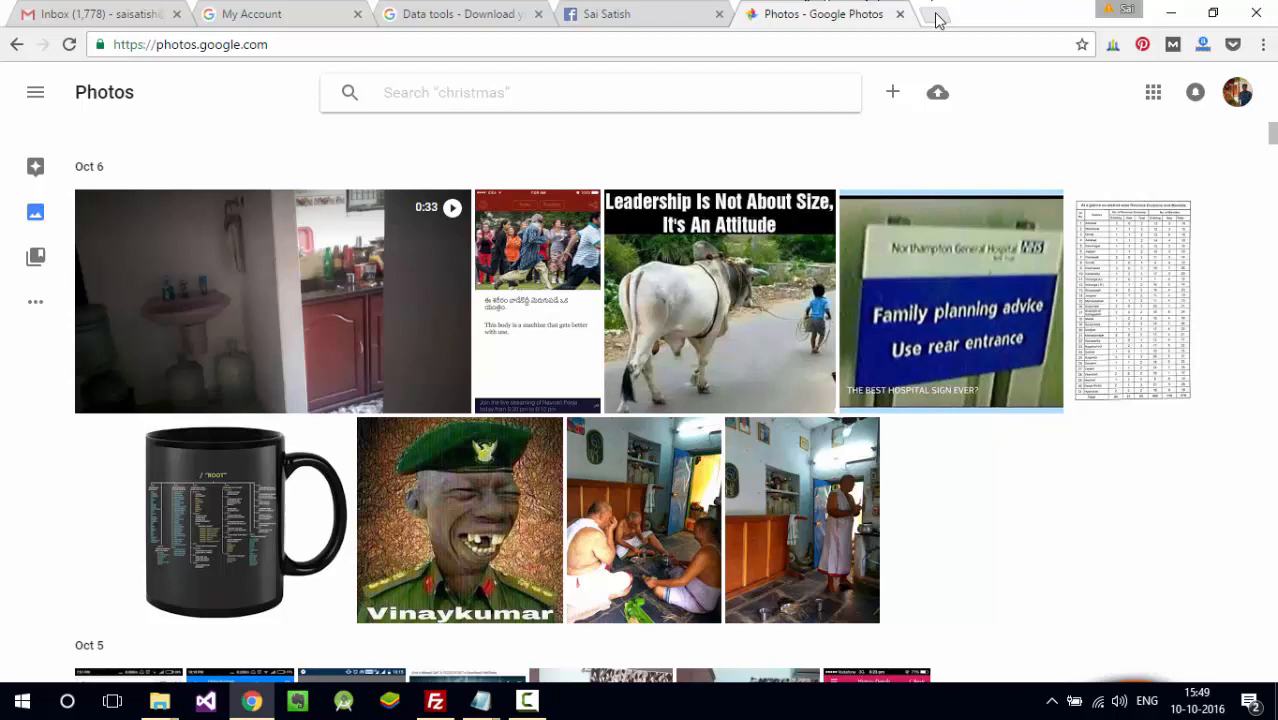
- Add a fresh blank tab after reviewing the Google Photos library
click(937, 14)
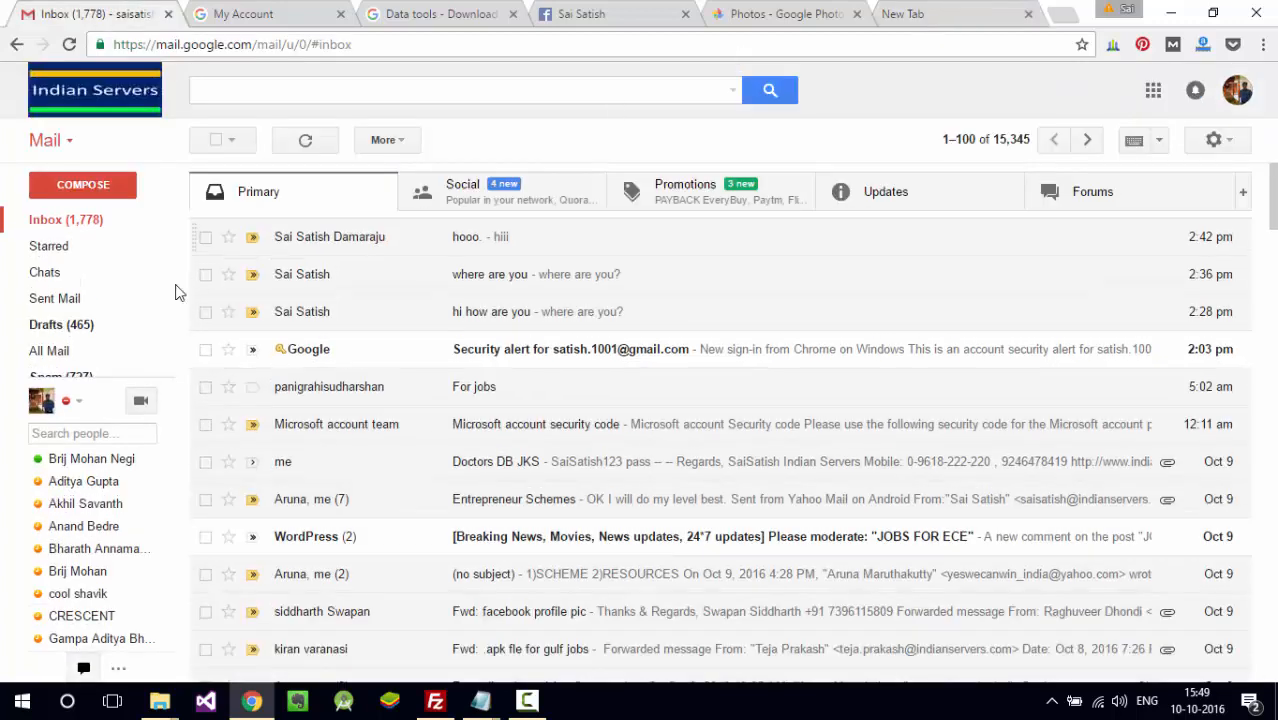
mouse_move(44, 272)
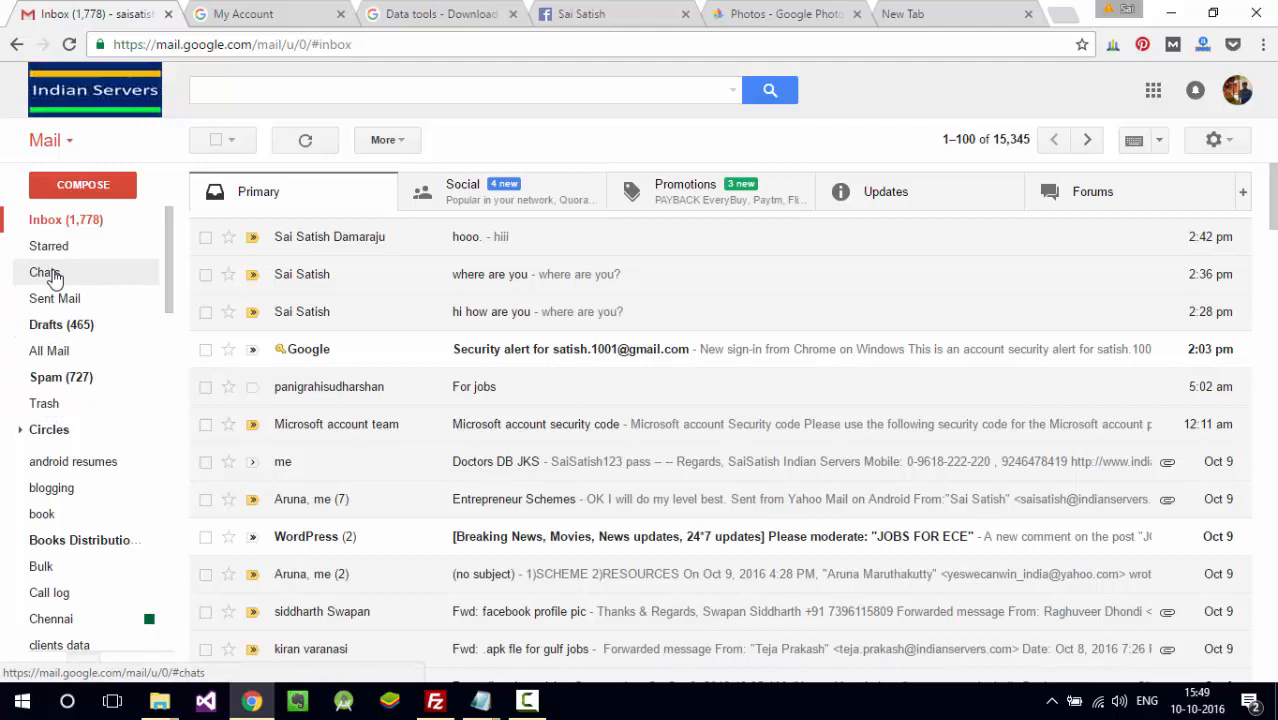
- Toggle the search options, then reach Gmail's General settings through the gear menu
click(45, 272)
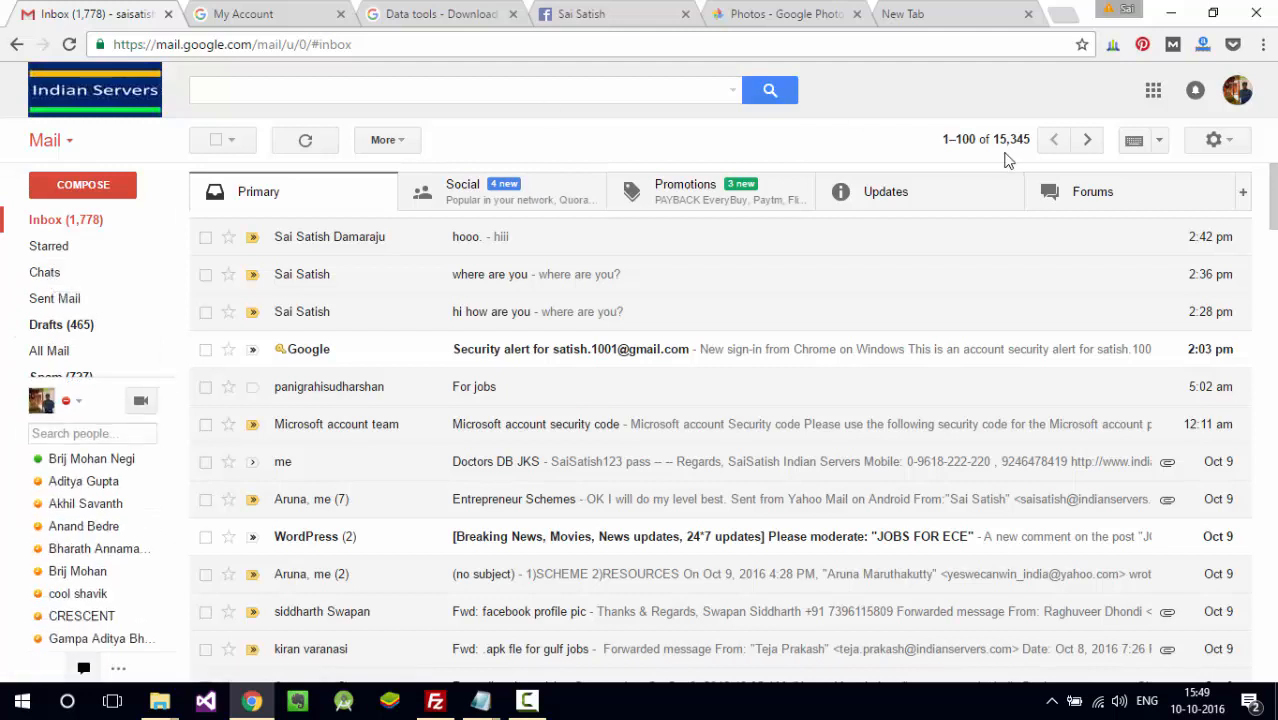
click(733, 90)
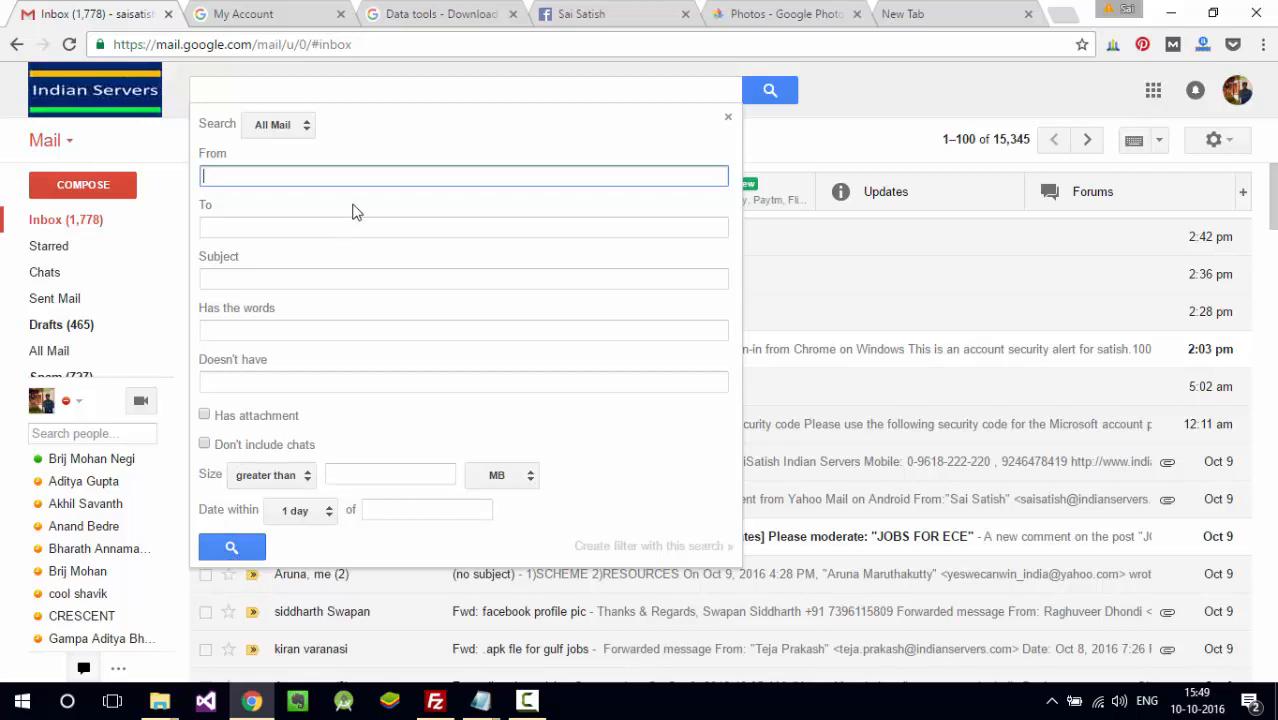
click(728, 117)
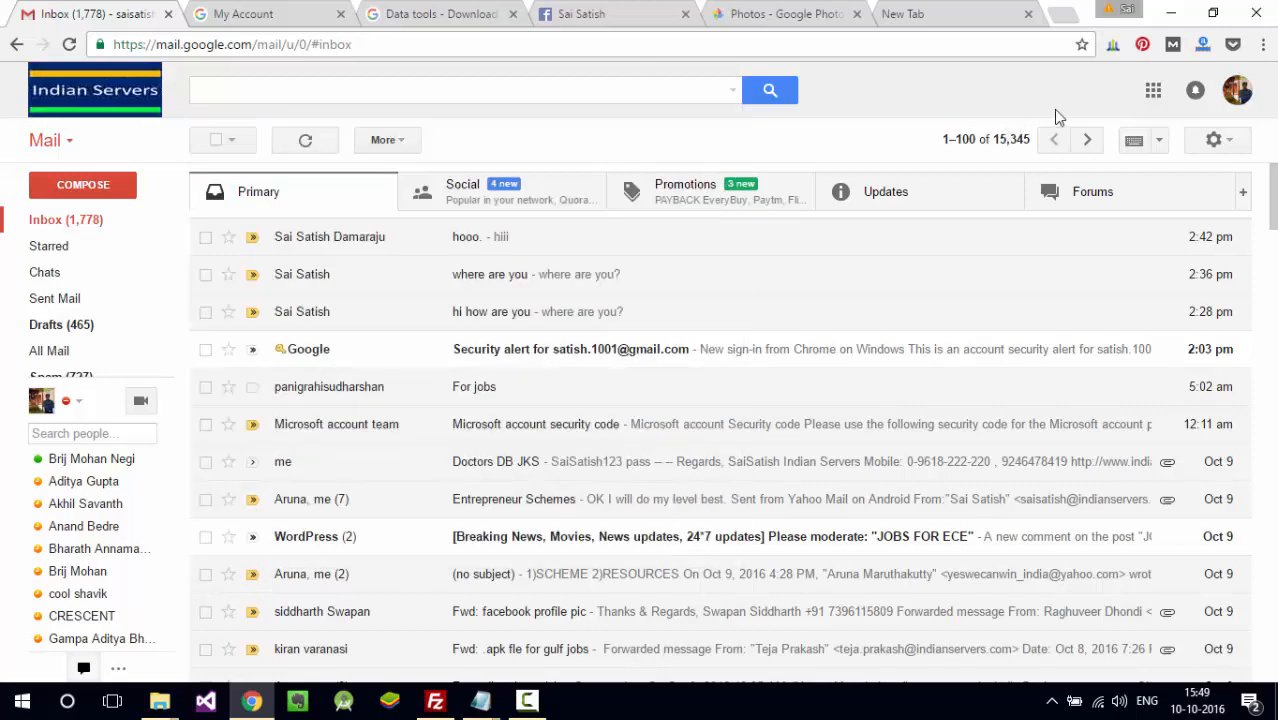
click(1213, 139)
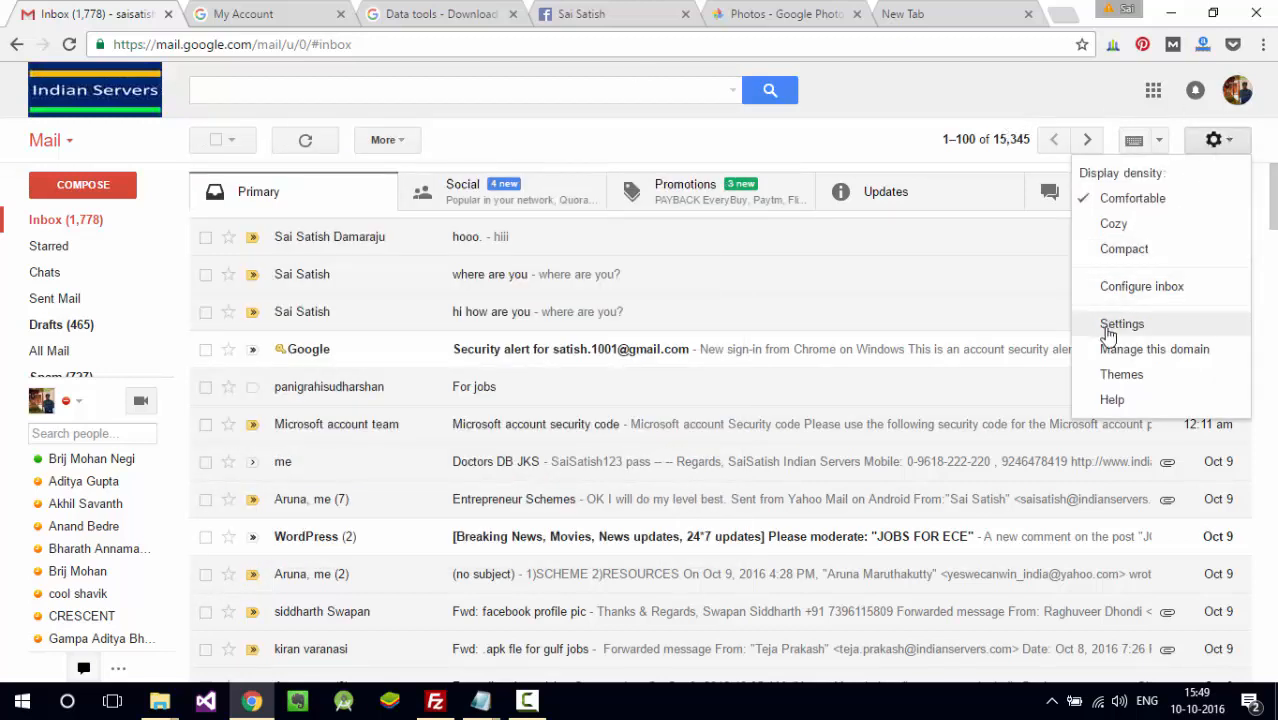
click(1121, 323)
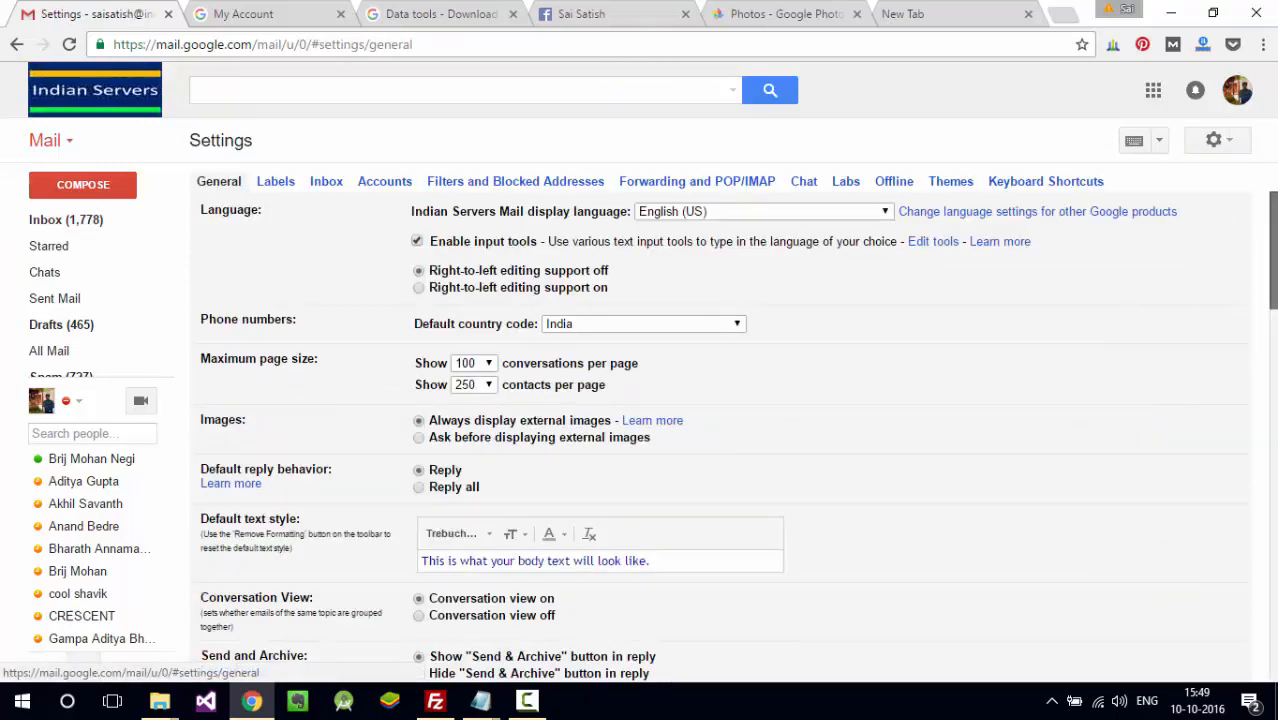
- In Filters and Blocked Addresses, start a new filter matching 'sai'
click(515, 181)
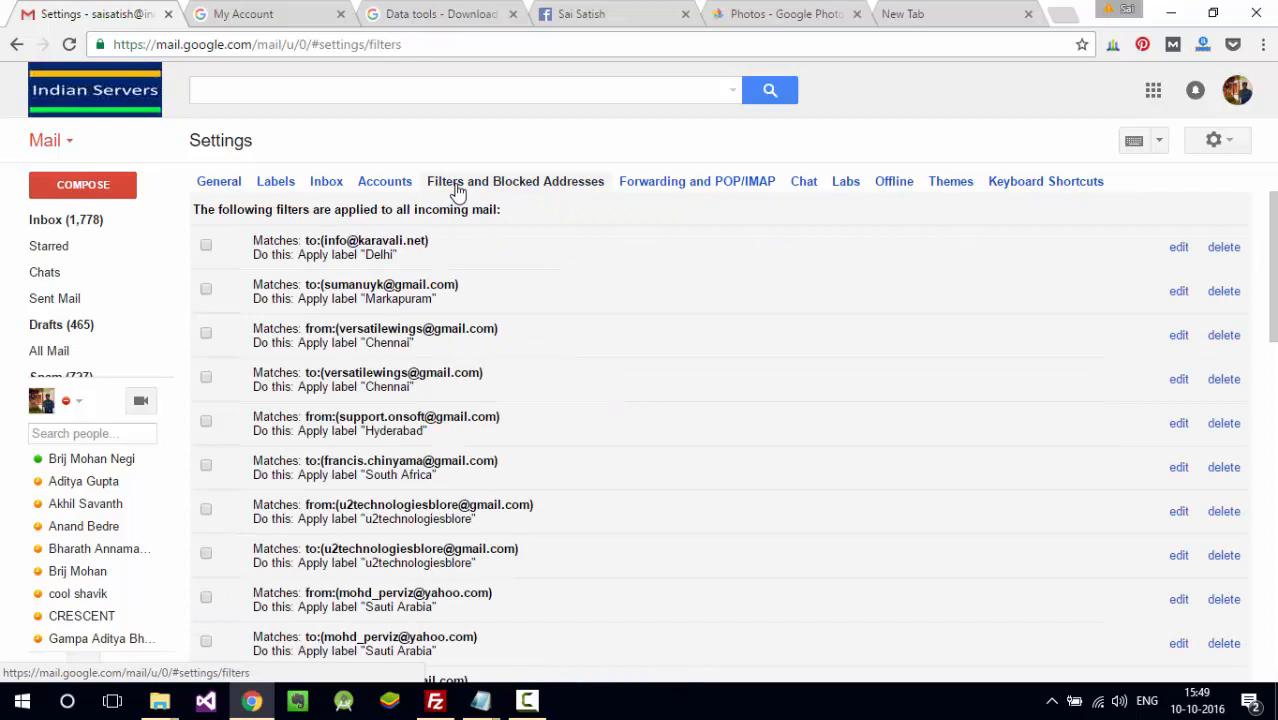
scroll(down, 3)
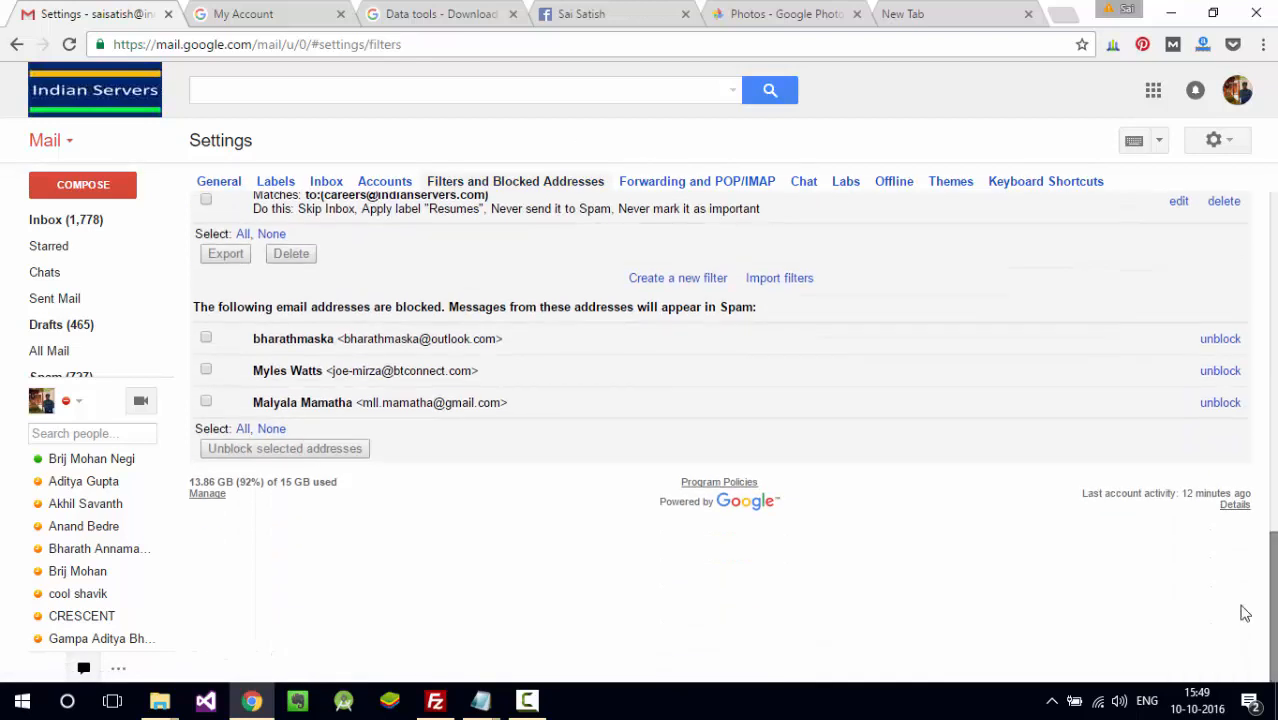
click(677, 277)
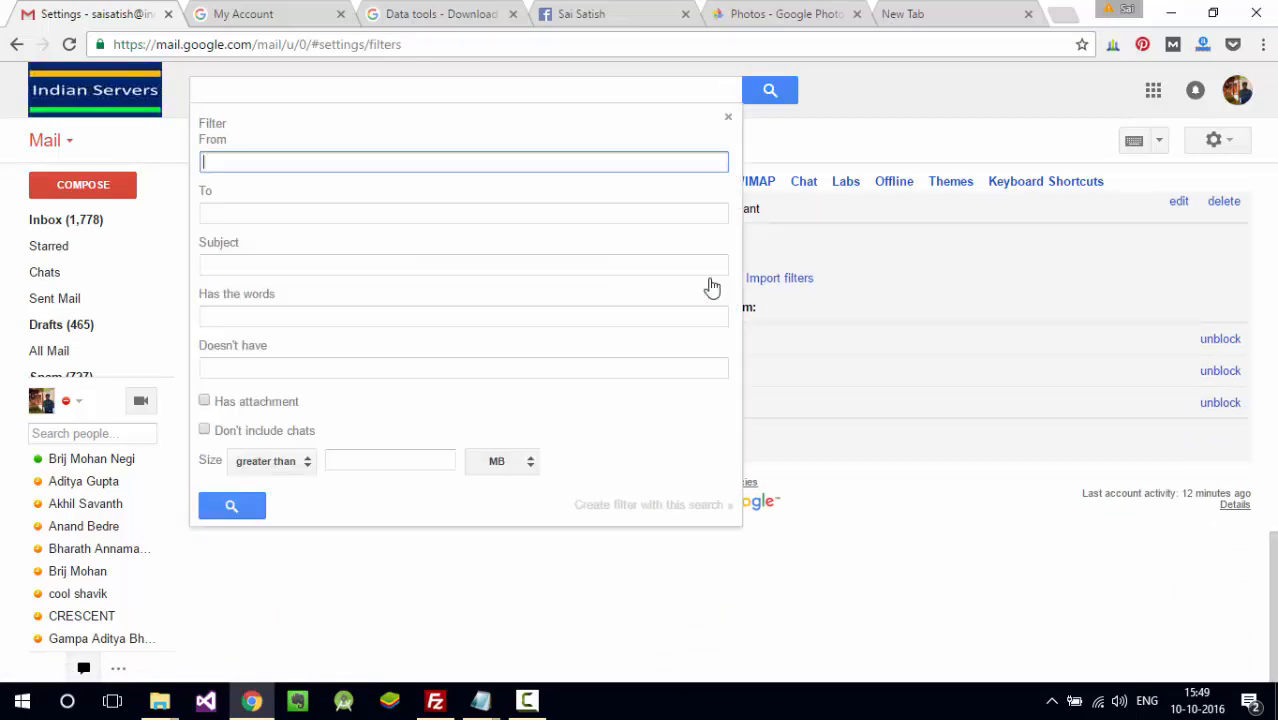
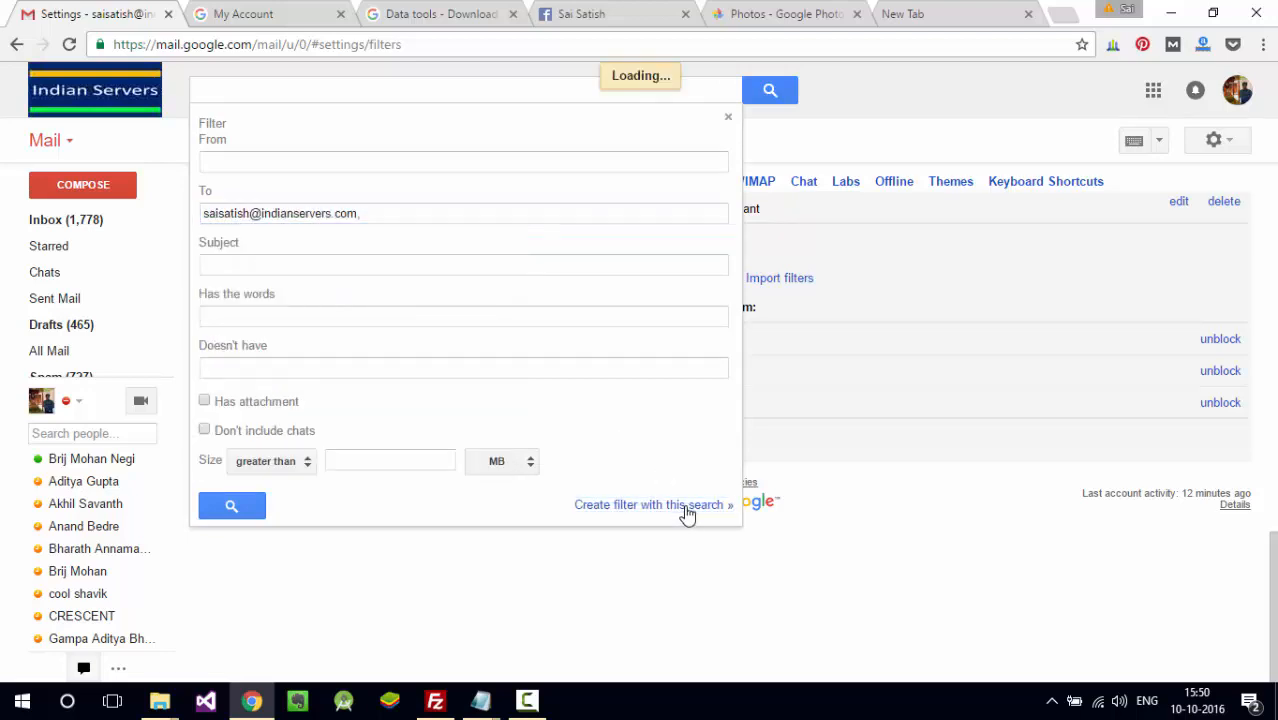
click(650, 504)
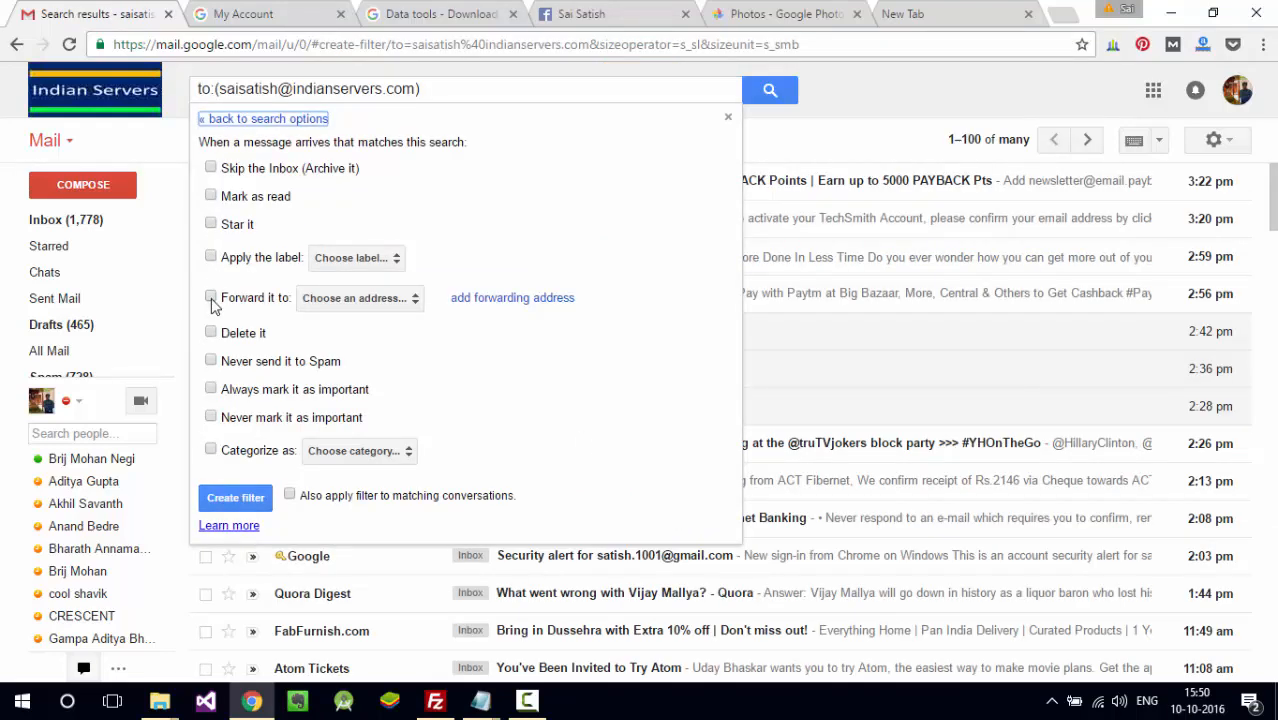
- Forward matching mail to the first listed address, then close the filter box
click(211, 297)
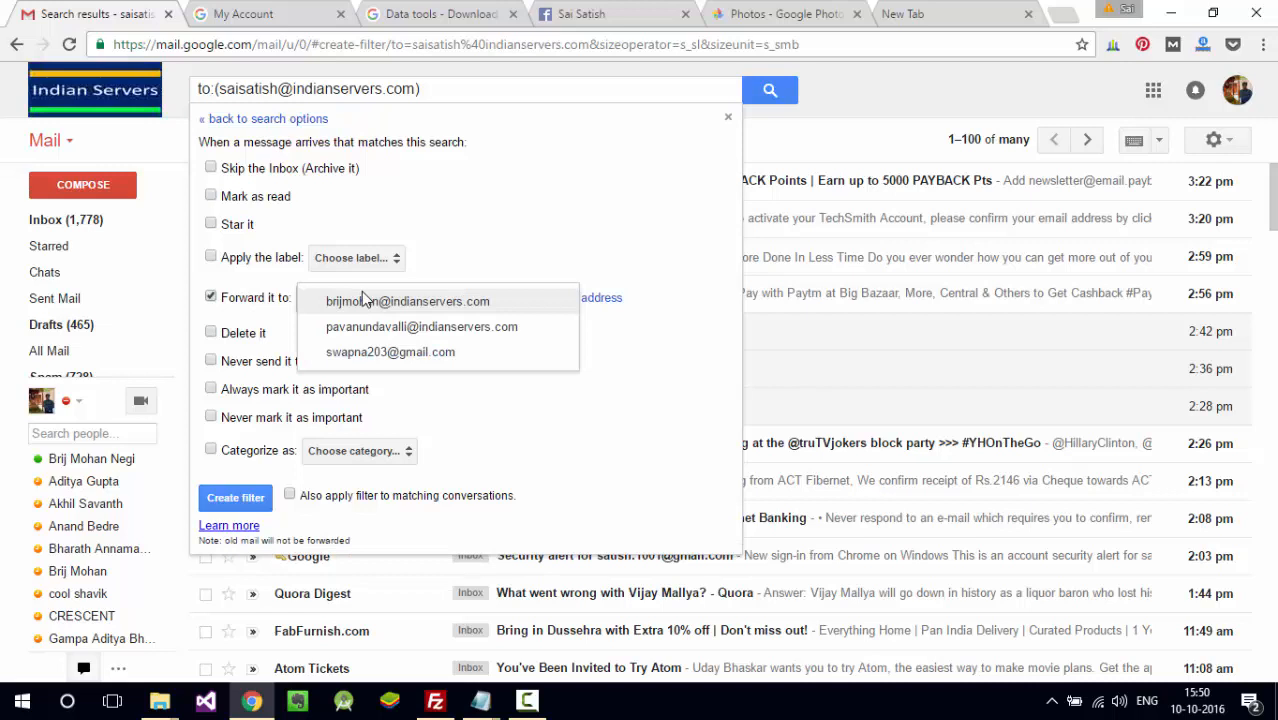
mouse_move(420, 308)
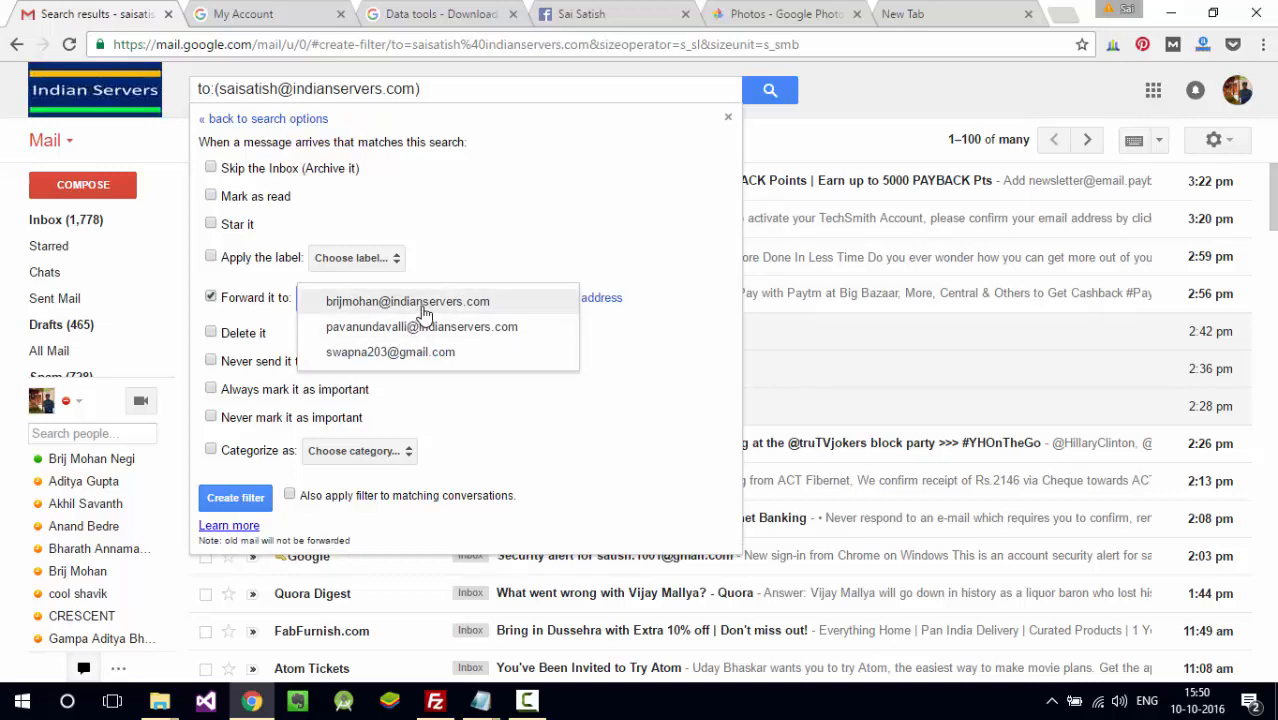
click(407, 301)
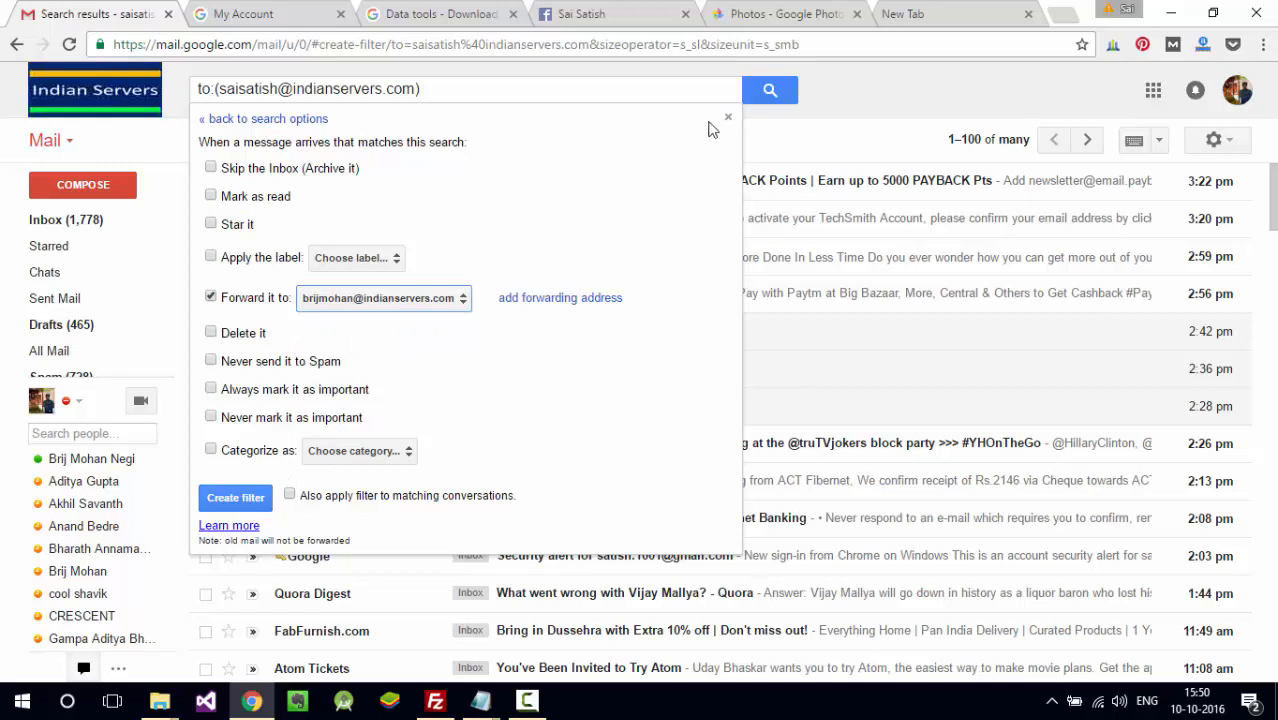
click(728, 117)
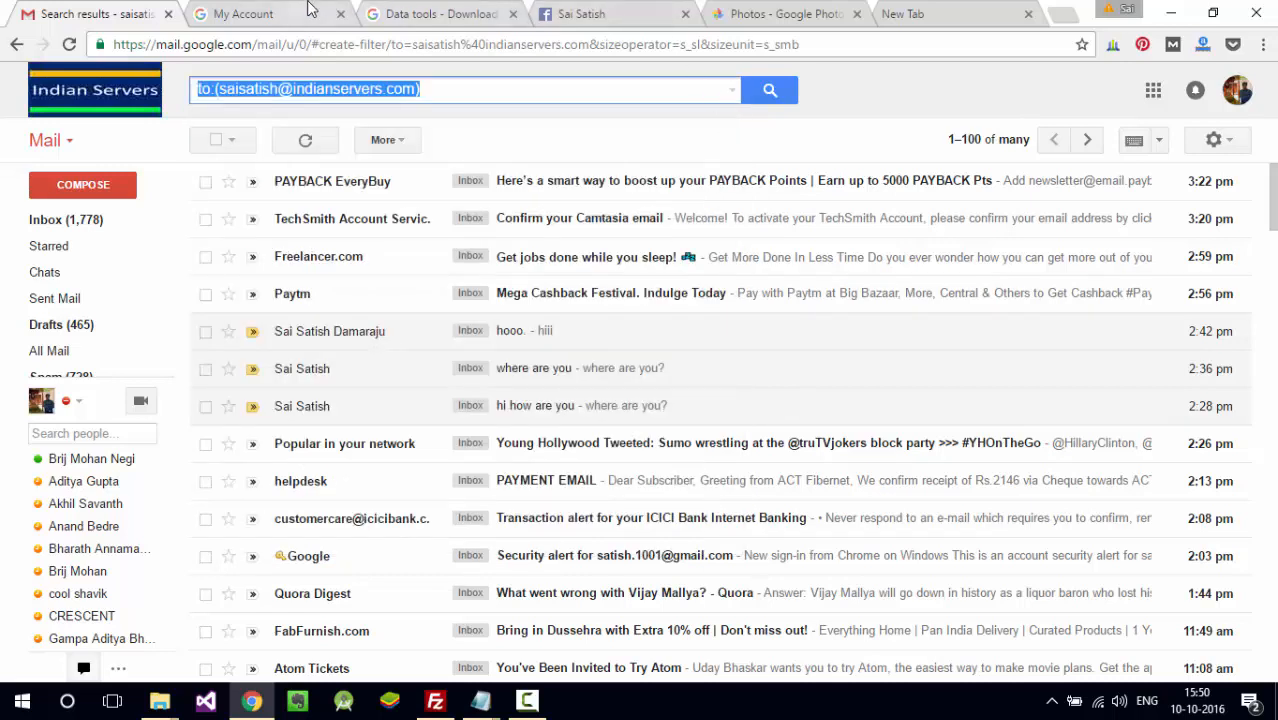
- Switch to My Account, then Download your data, and scroll through Takeout's product list
click(240, 13)
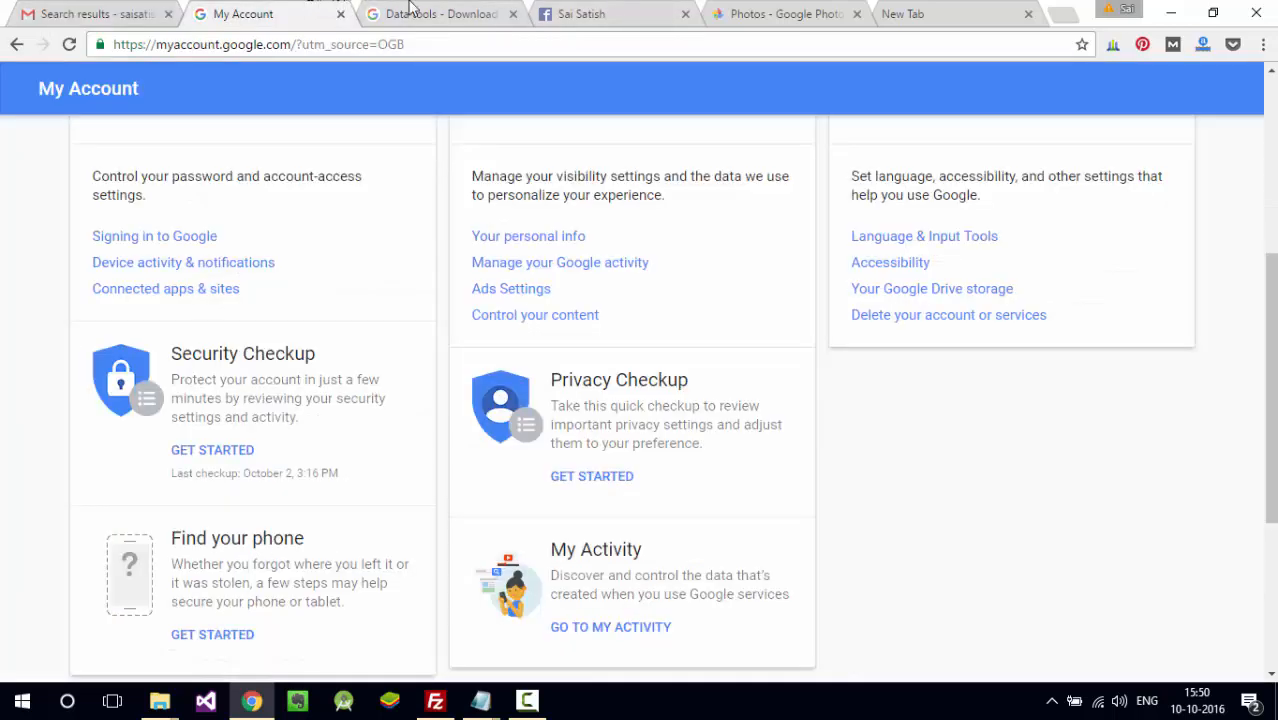
click(440, 14)
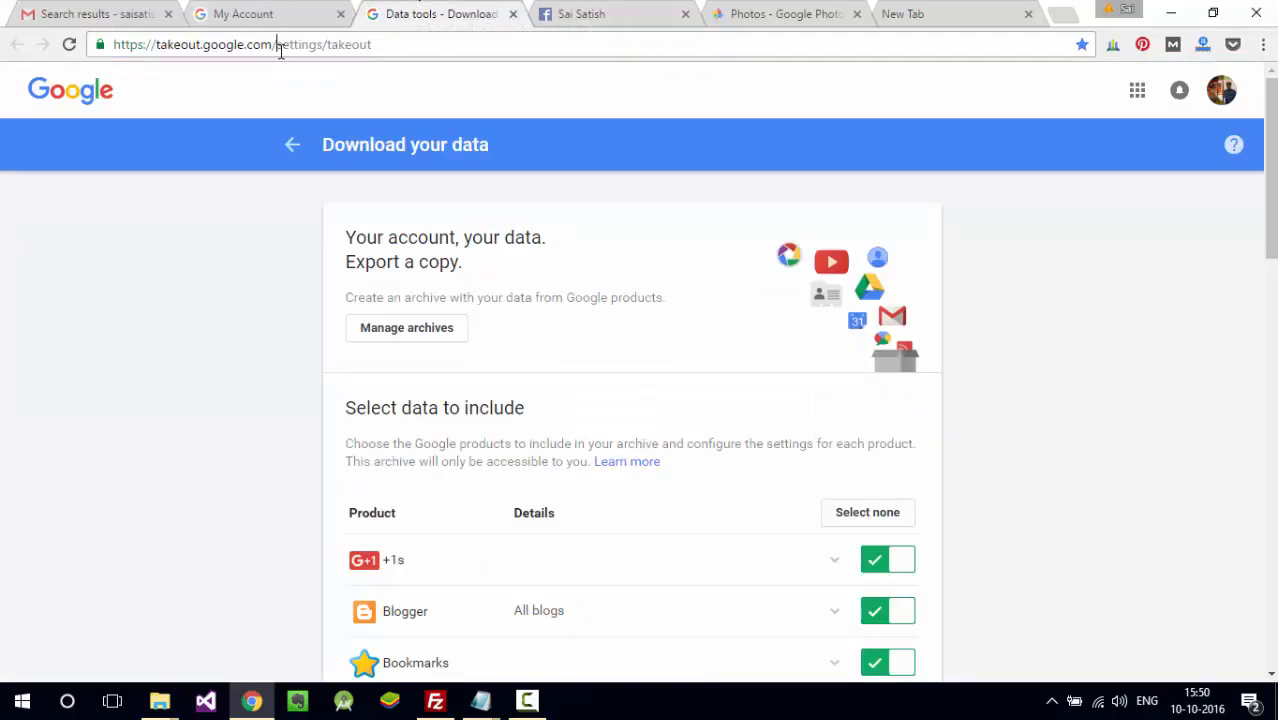
click(580, 13)
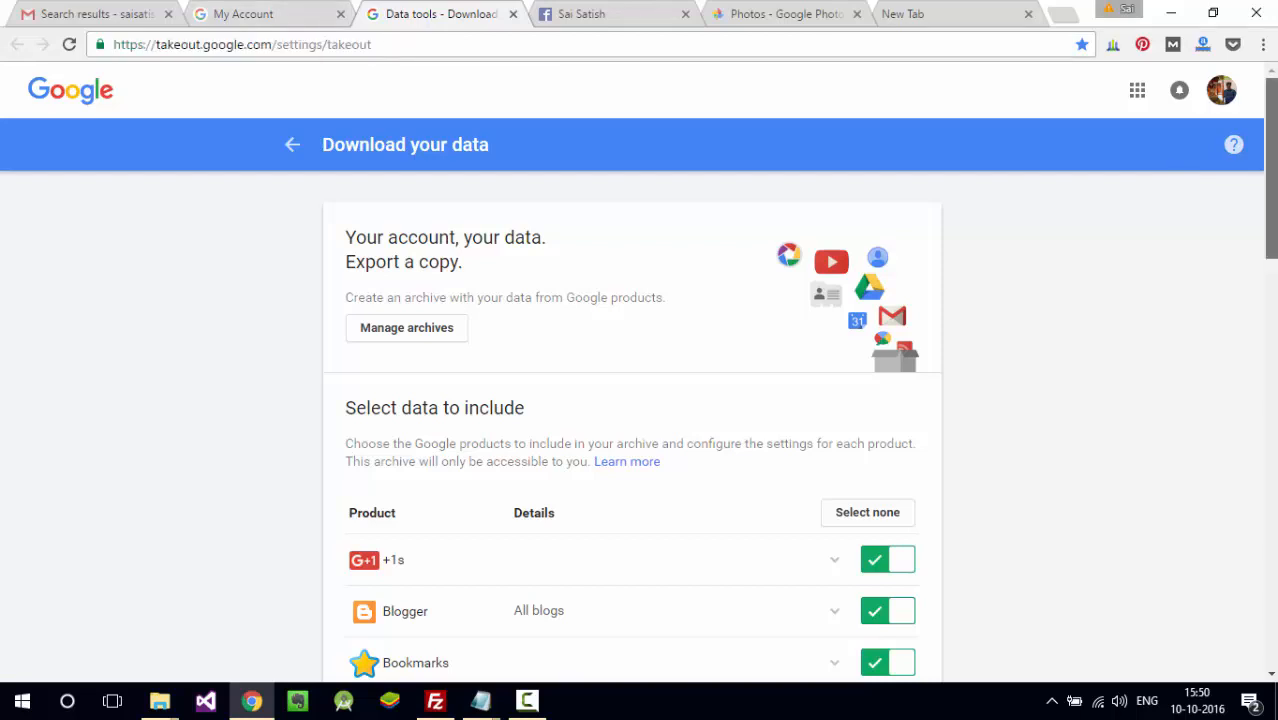
scroll(down, 3)
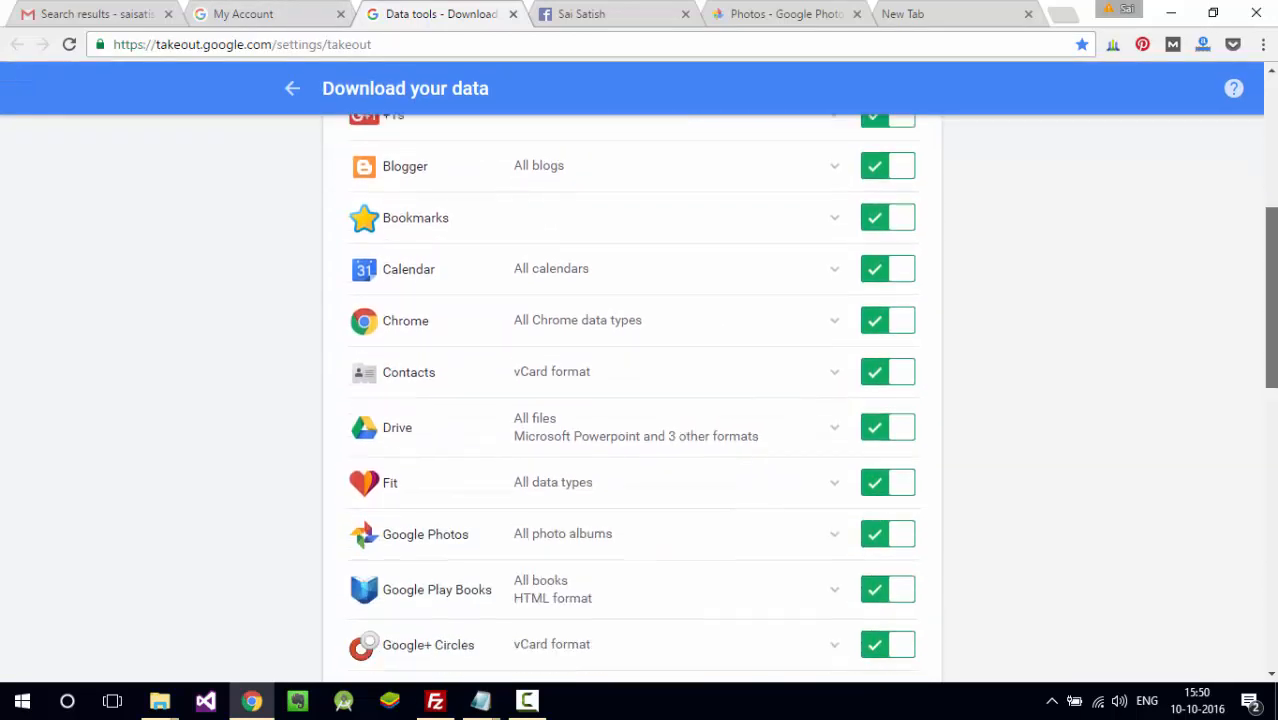
scroll(down, 3)
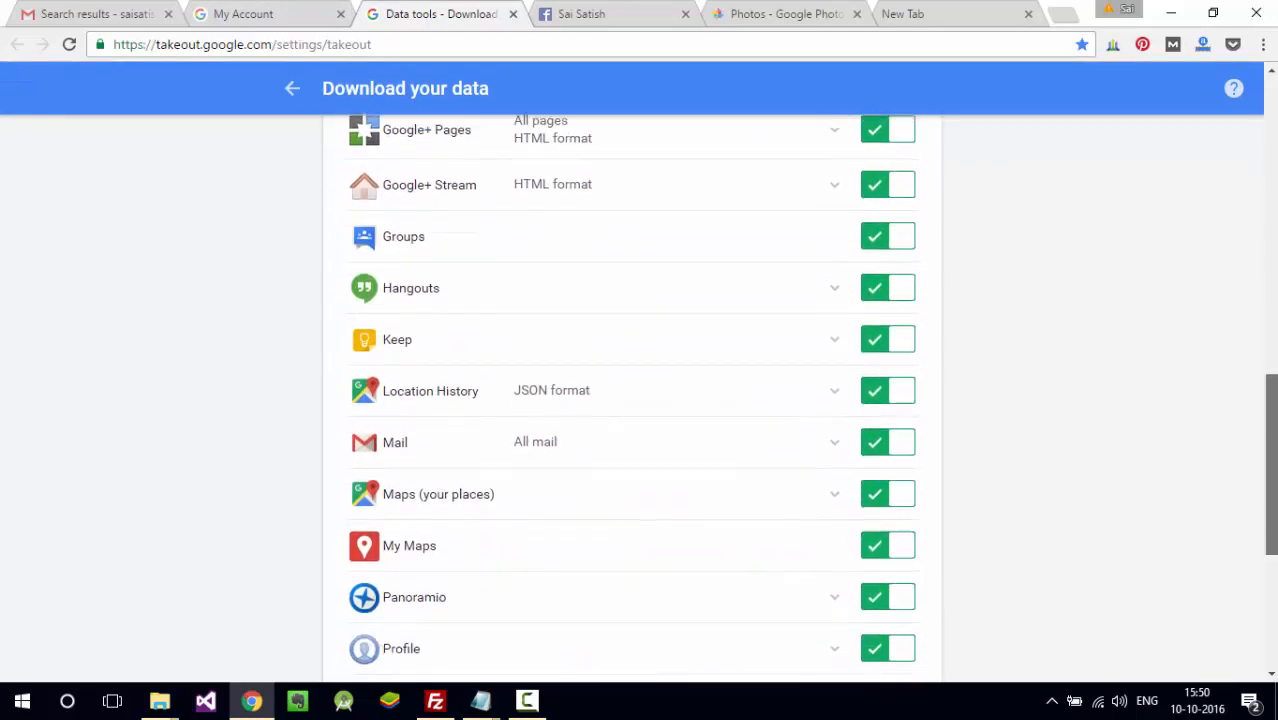
scroll(down, 3)
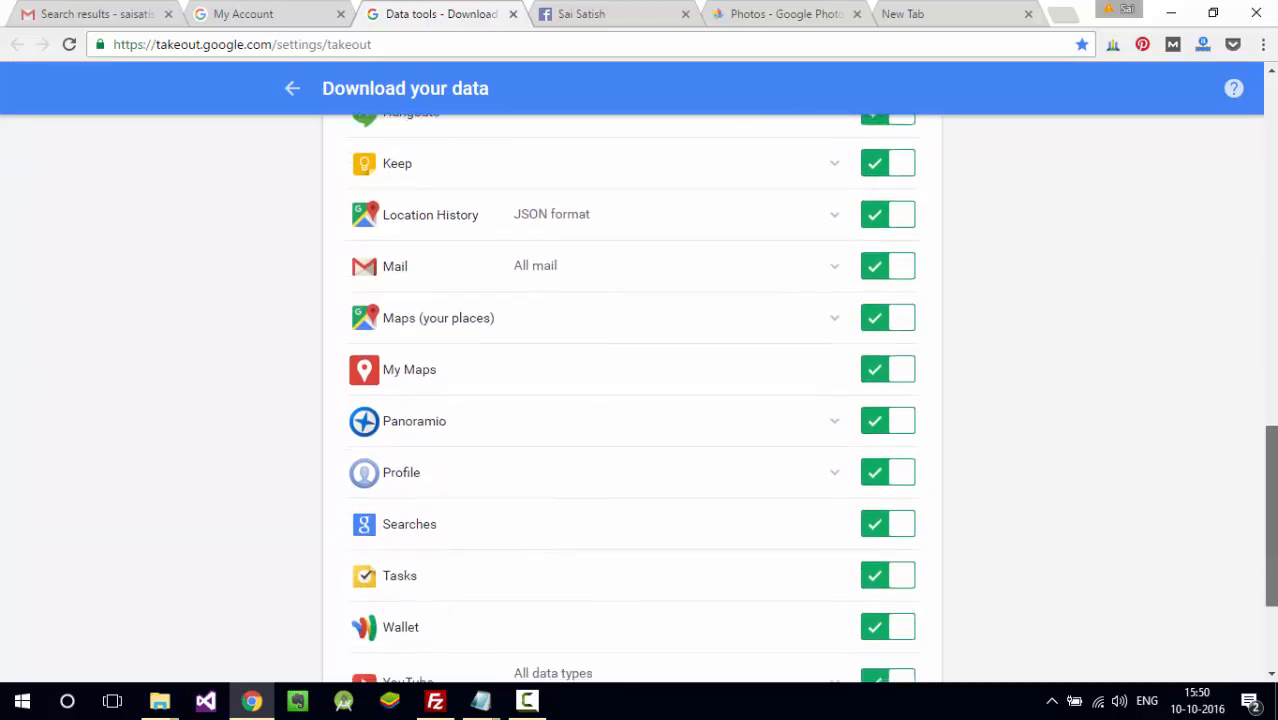
scroll(down, 3)
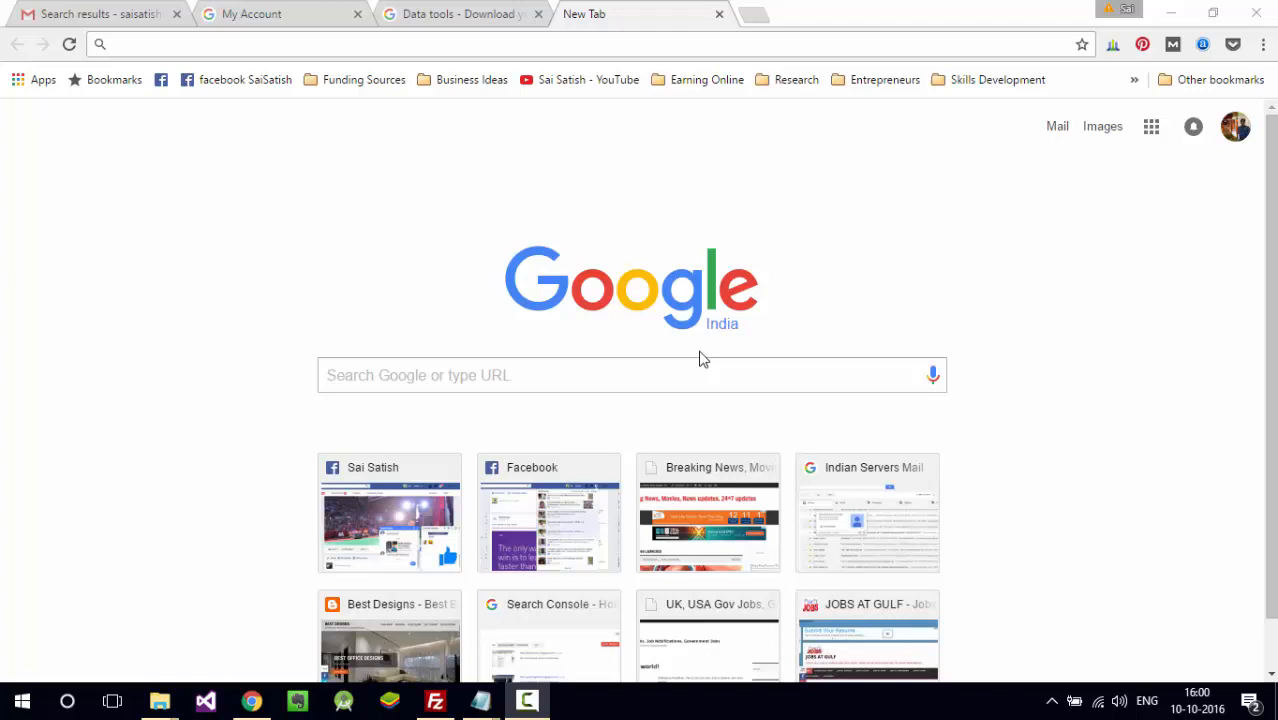
mouse_move(836, 30)
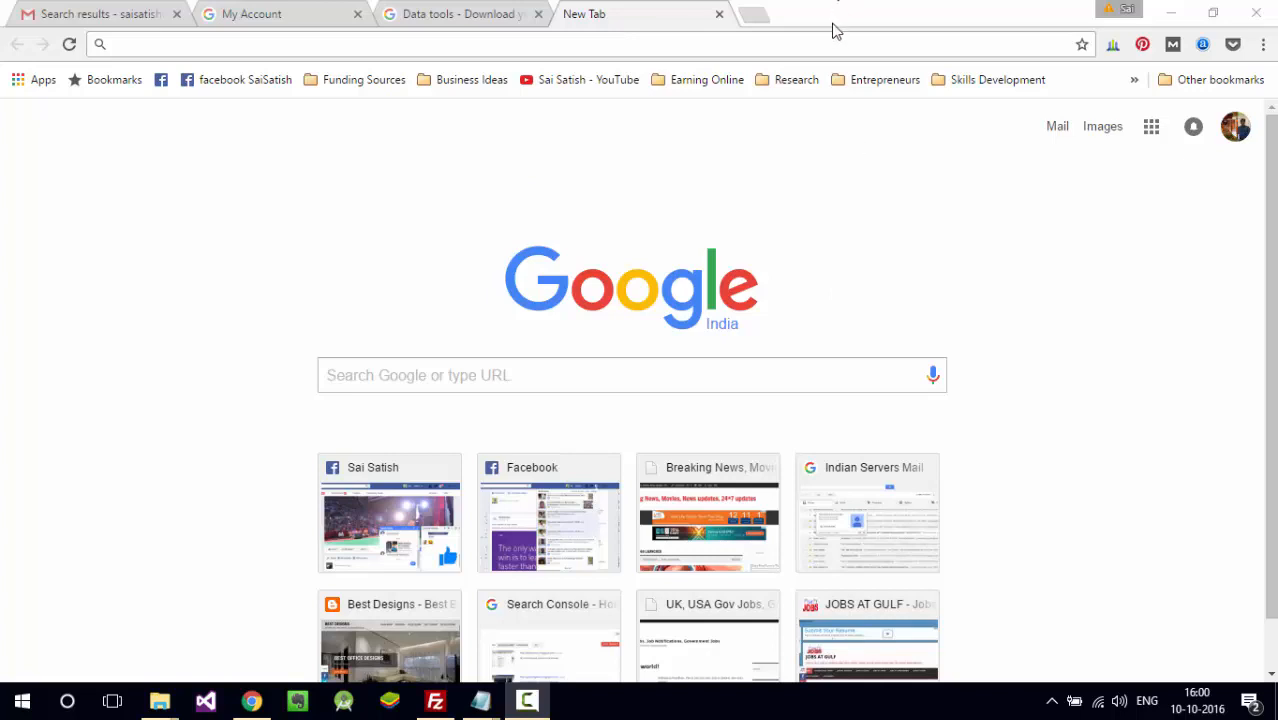
- Load Google Contacts by typing 'cont' in a new tab, then add another blank tab
text(contacts/?cplus=0)
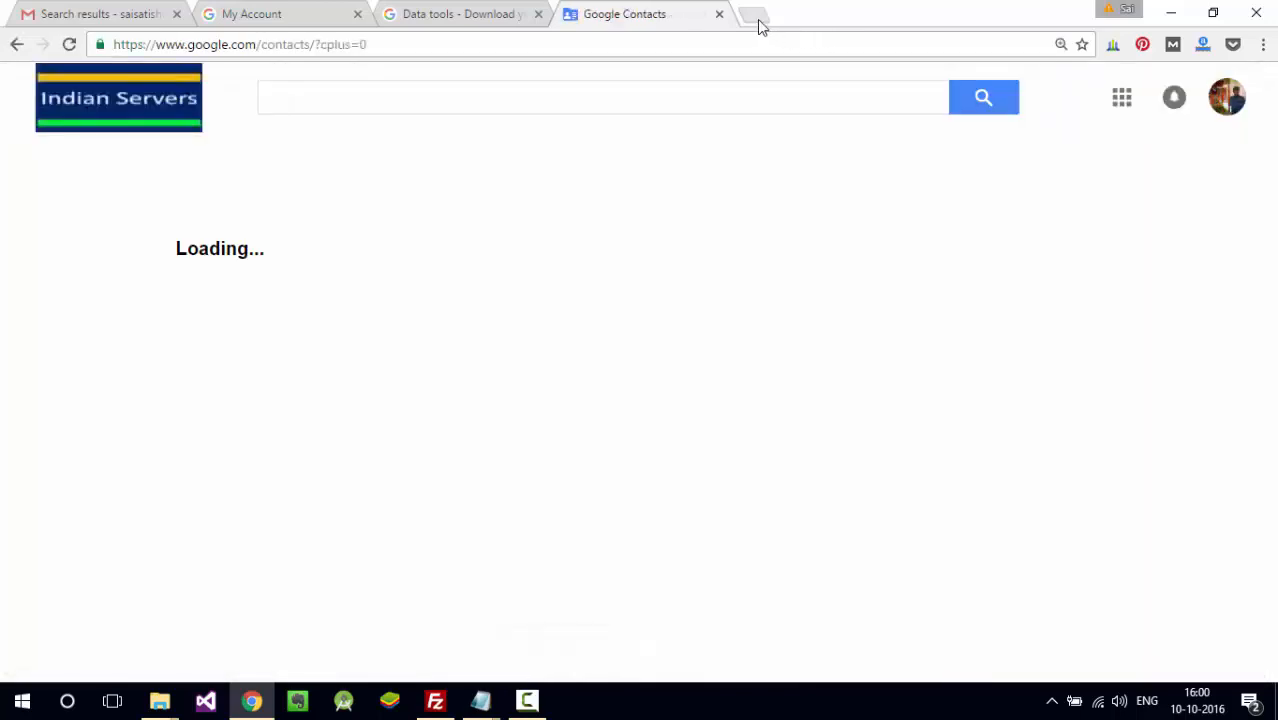
mouse_move(752, 20)
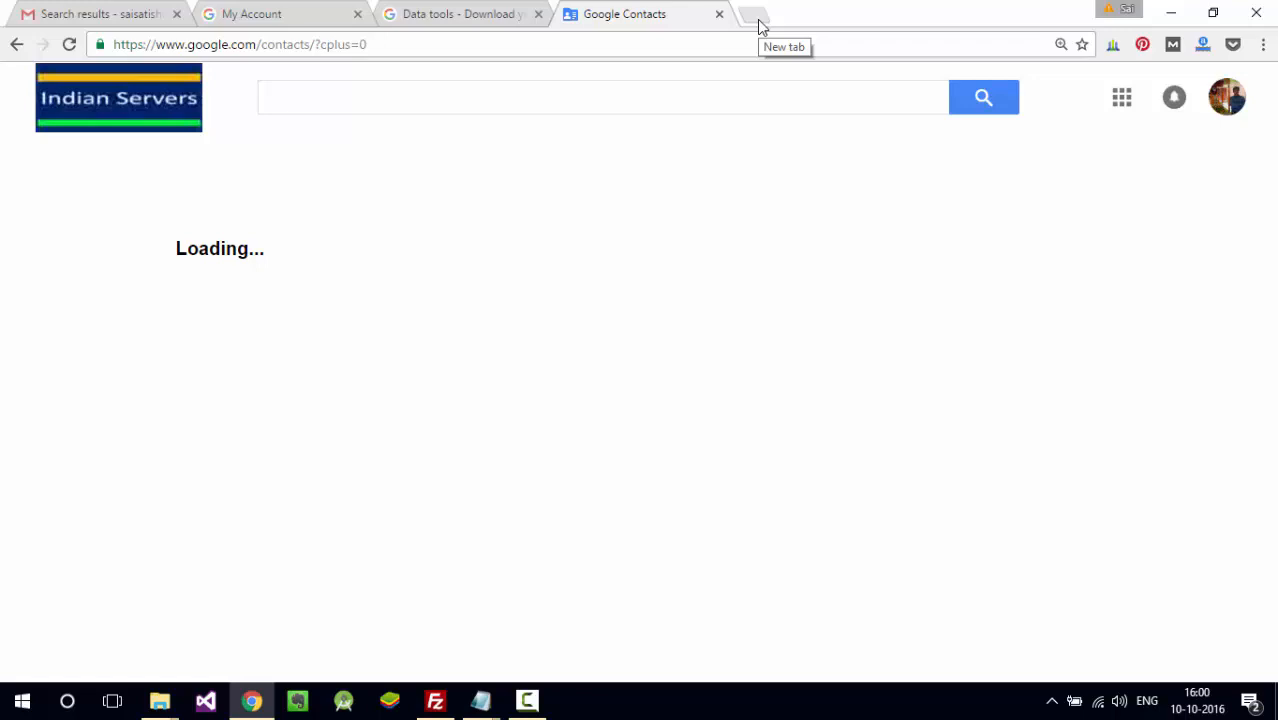
click(758, 14)
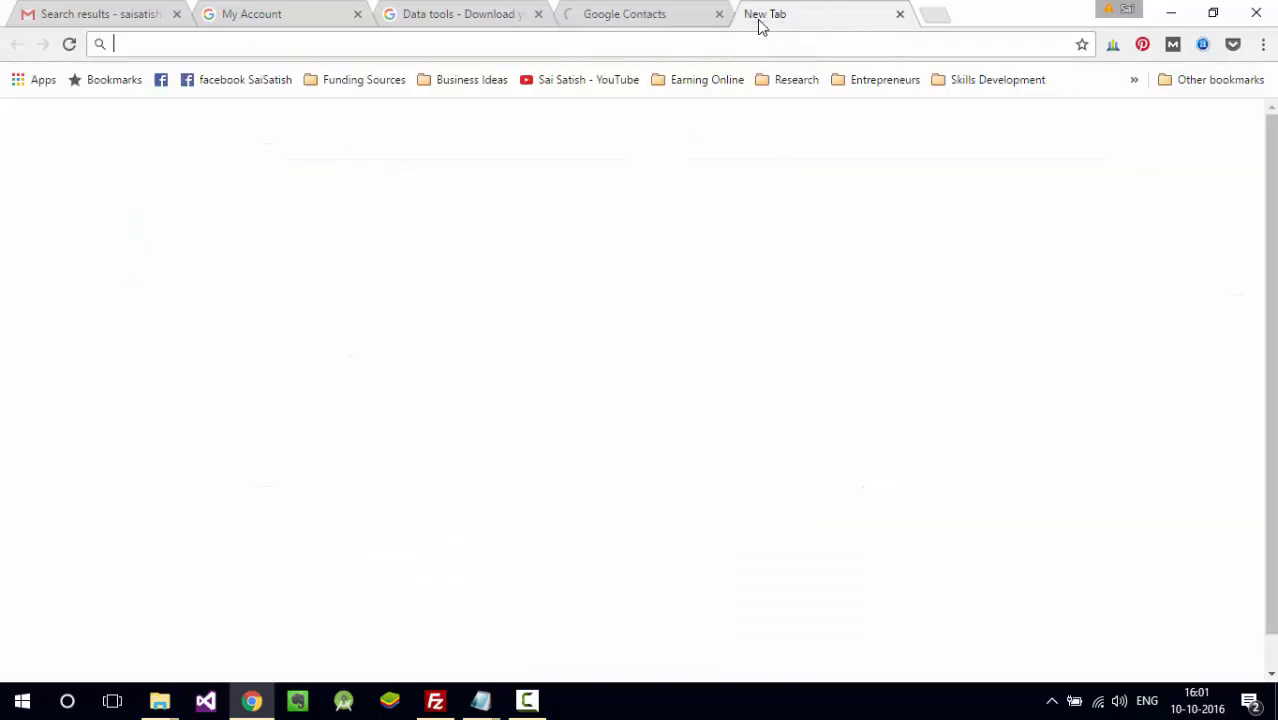
- Open Google Maps and show 'Your timeline' from the side menu
text(monova.org)
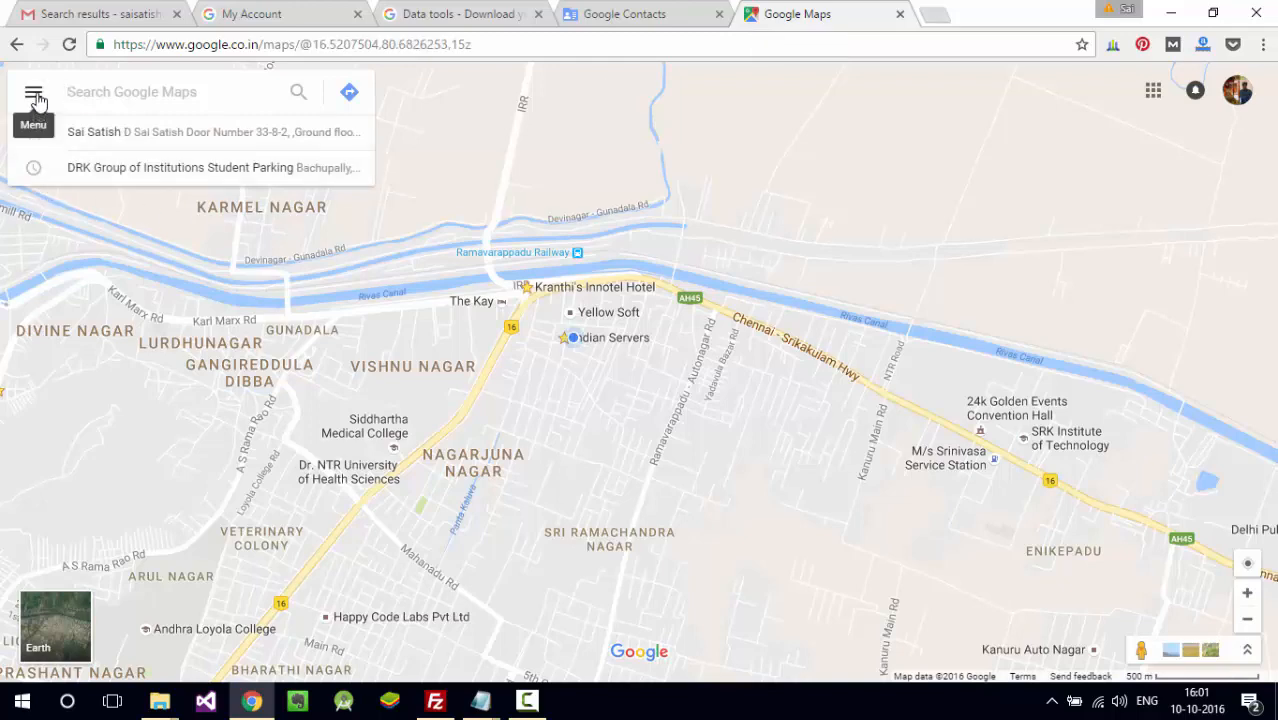
click(34, 91)
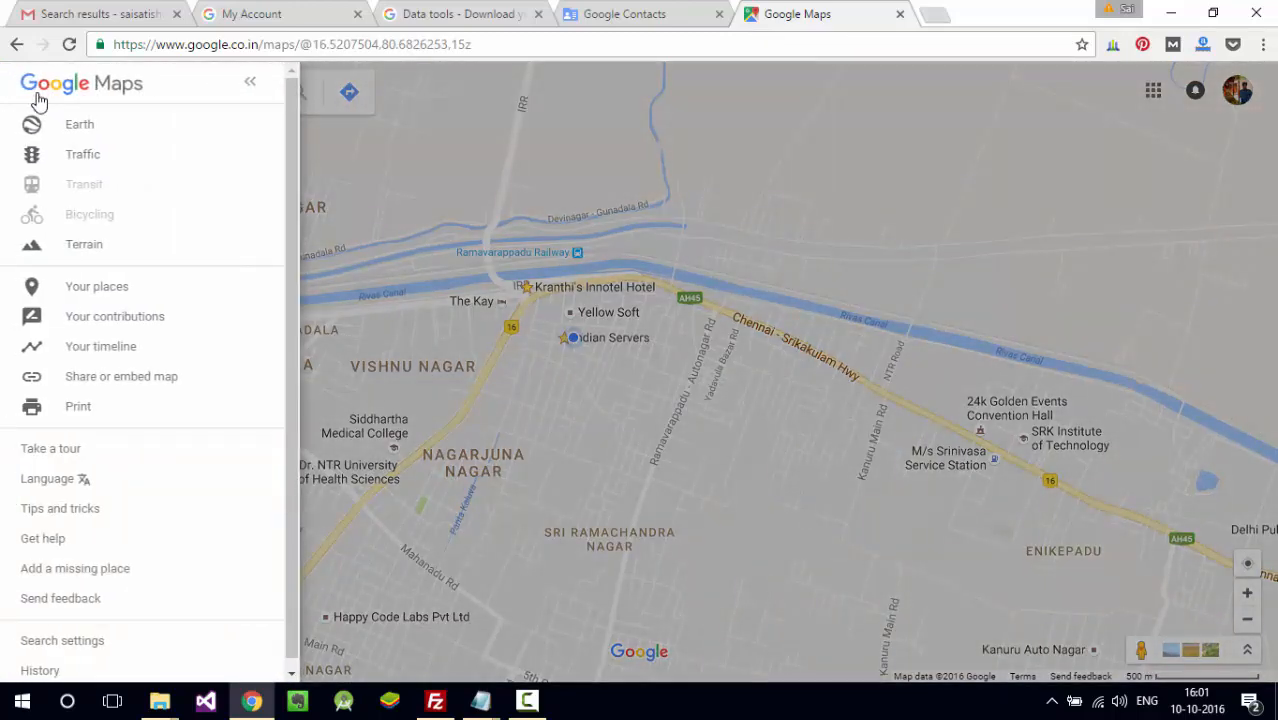
click(100, 346)
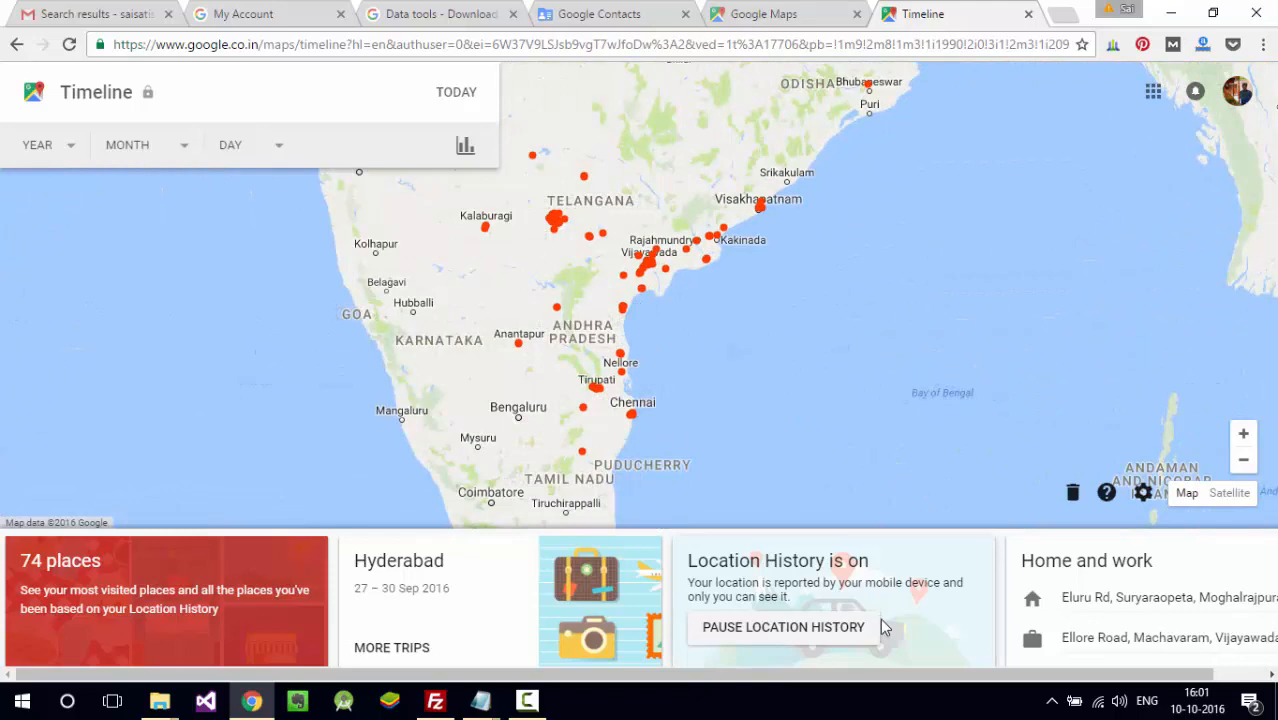
scroll(left, 3)
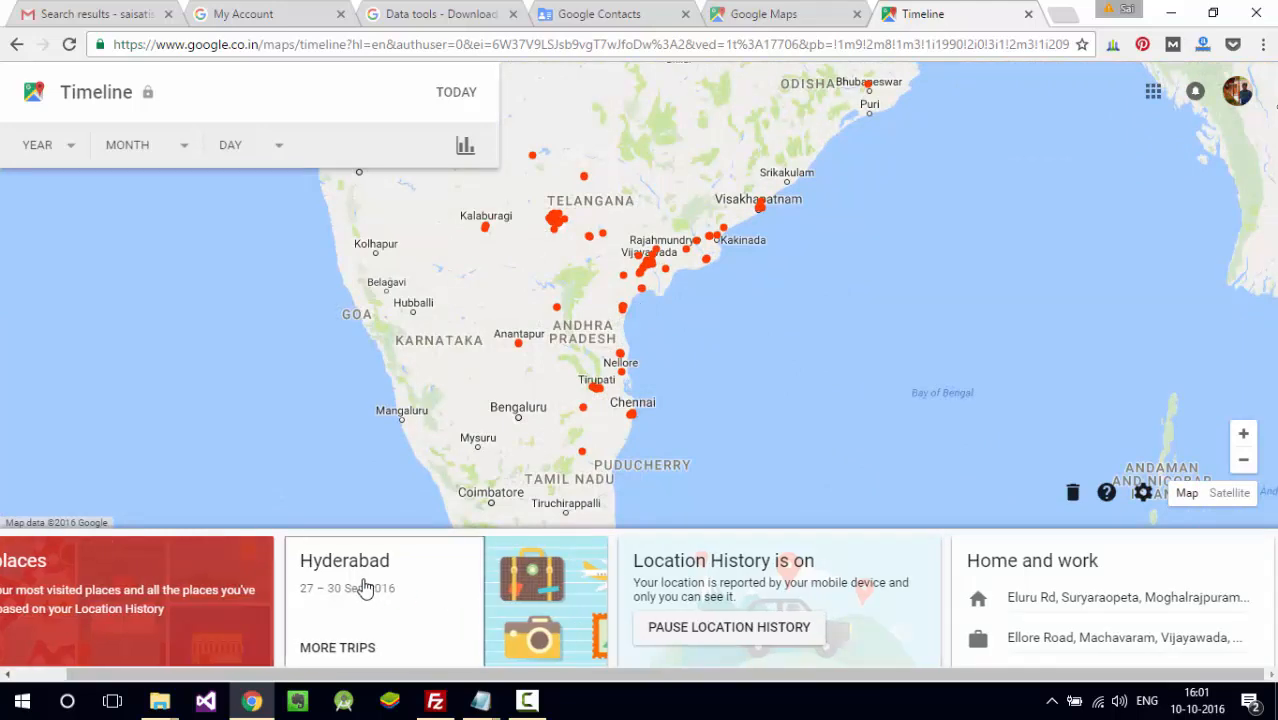
click(344, 560)
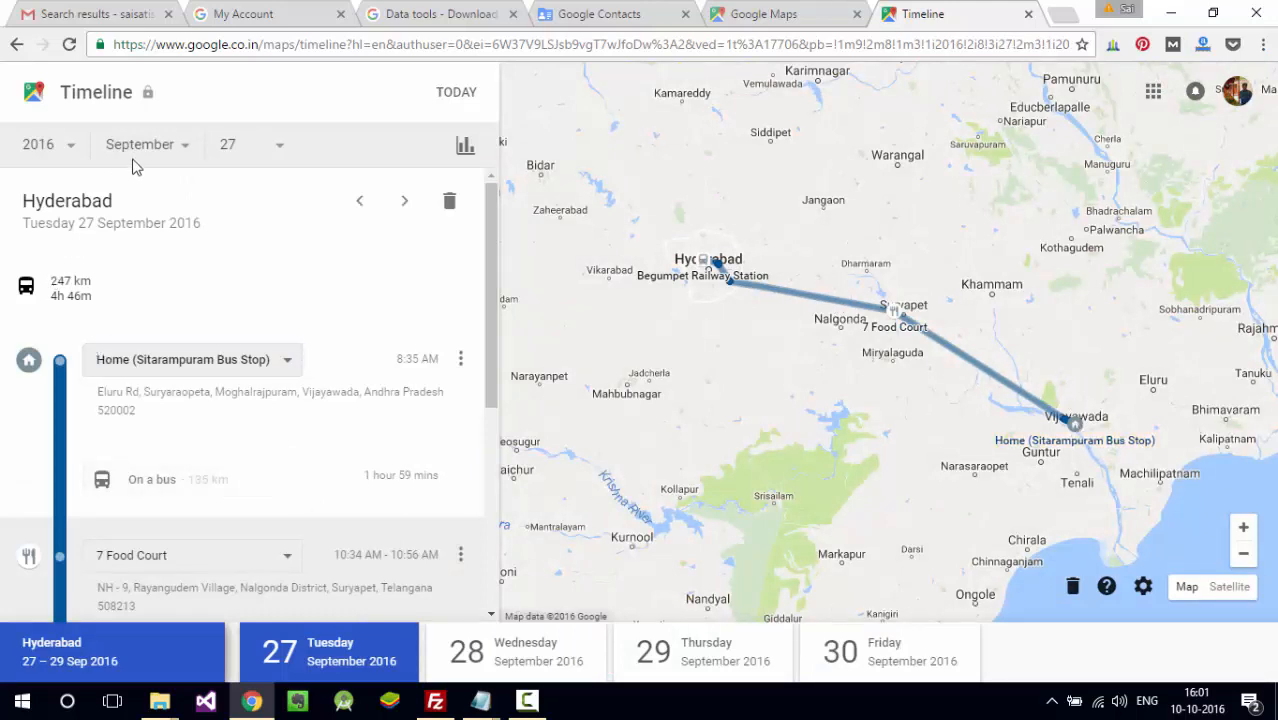
double_click(70, 295)
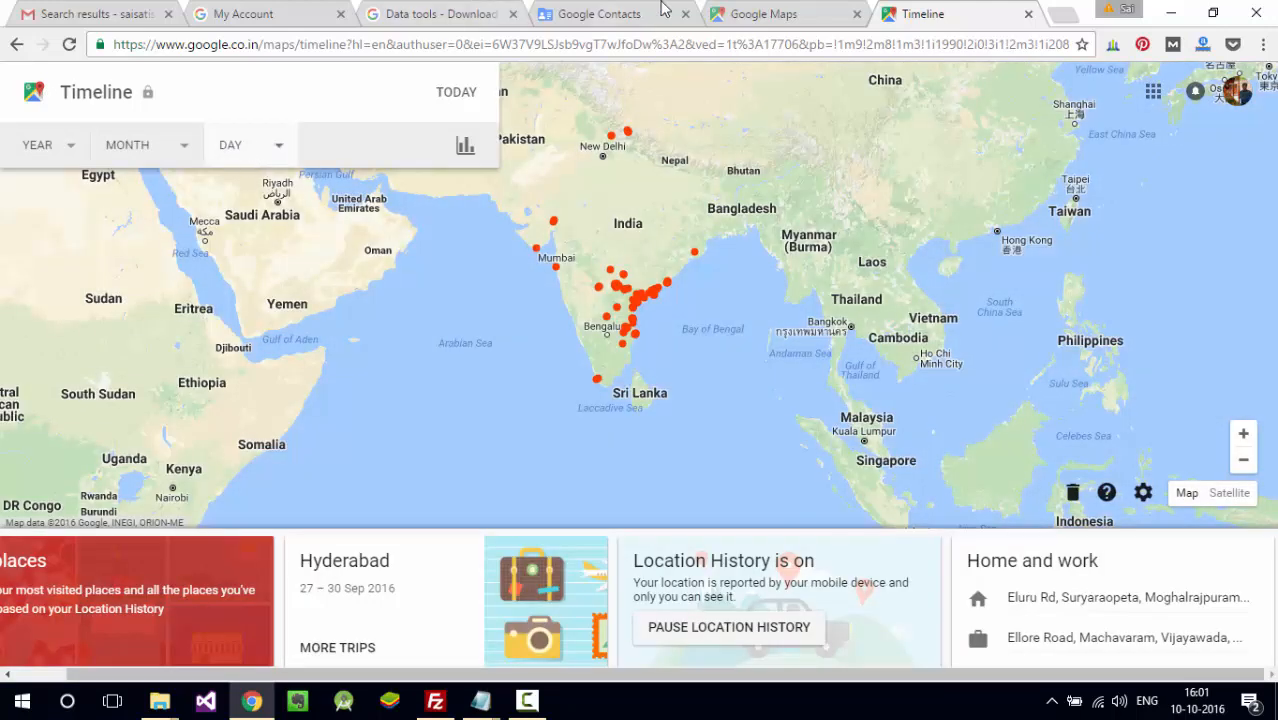
mouse_move(843, 95)
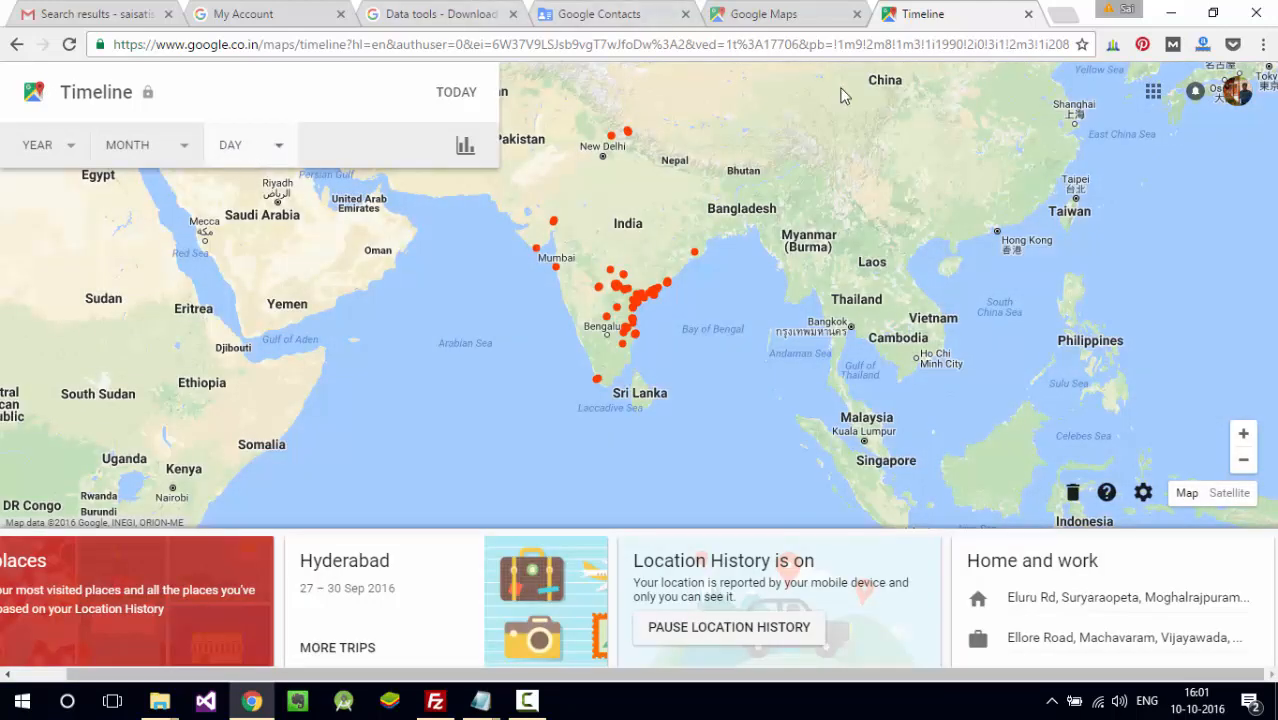
mouse_move(1063, 14)
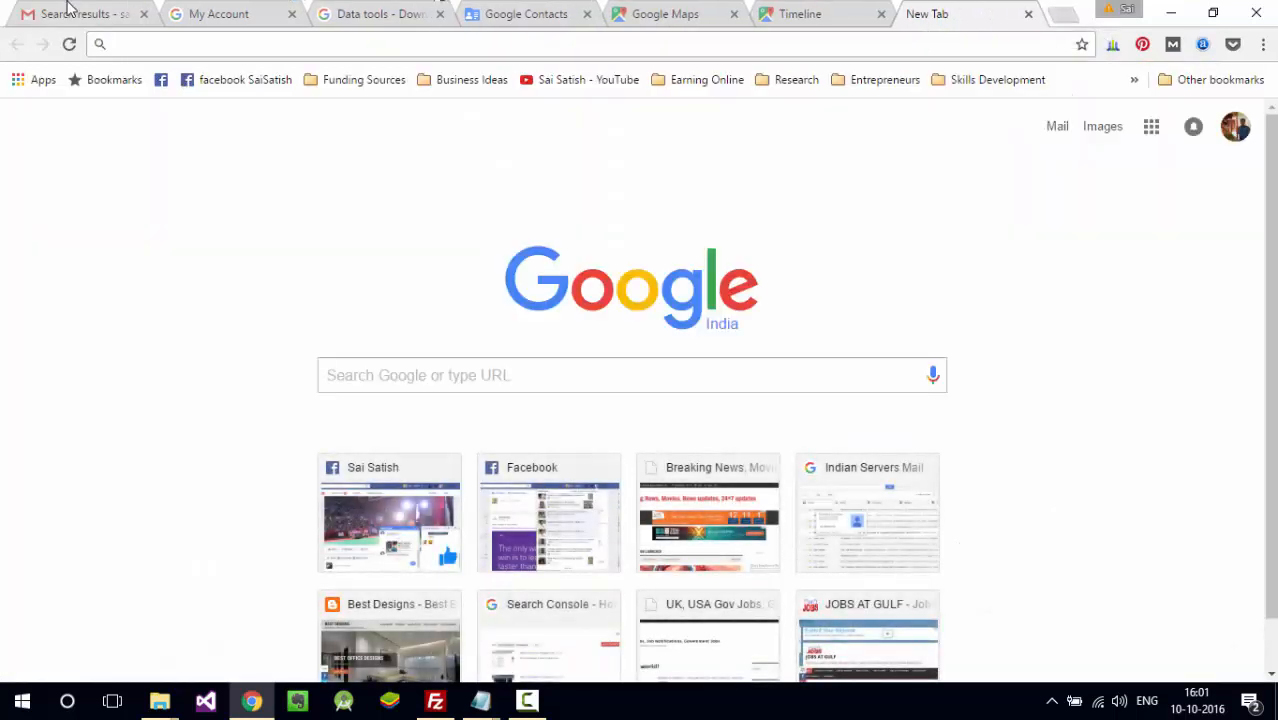
mouse_move(75, 14)
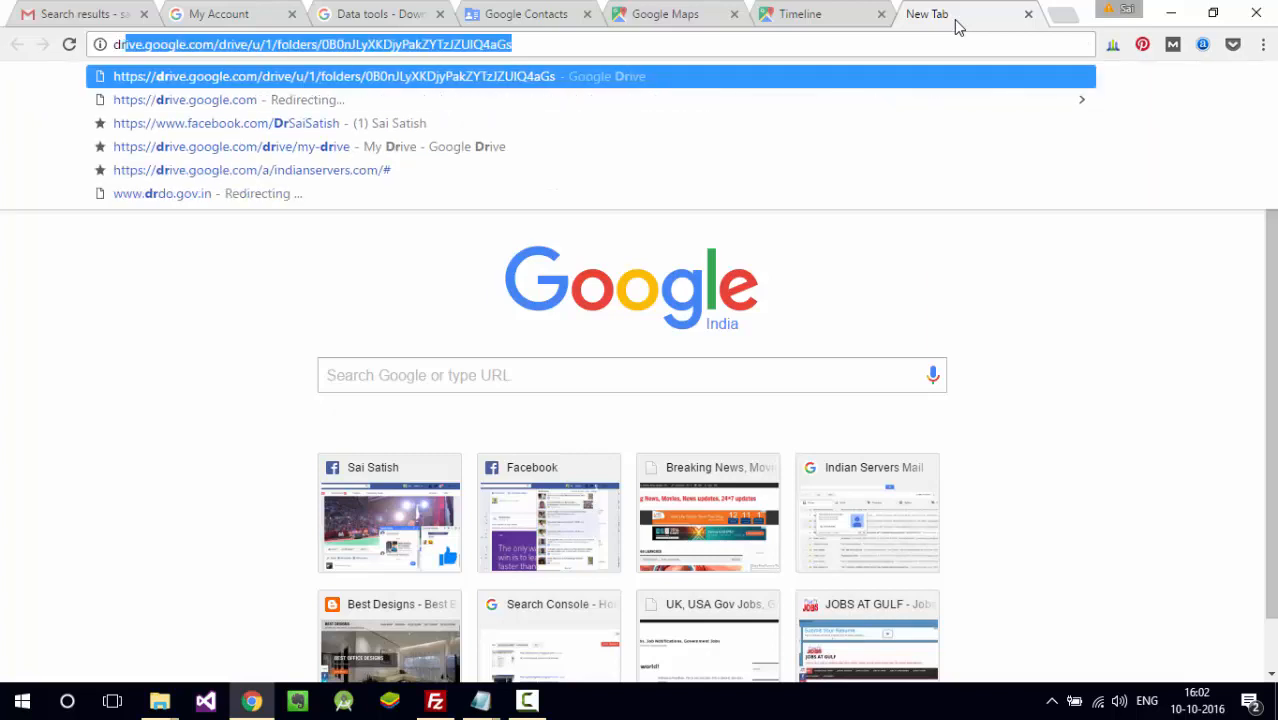
- Open My Drive by typing 'drive' into a tab's address bar, then start another tab
text(drive)
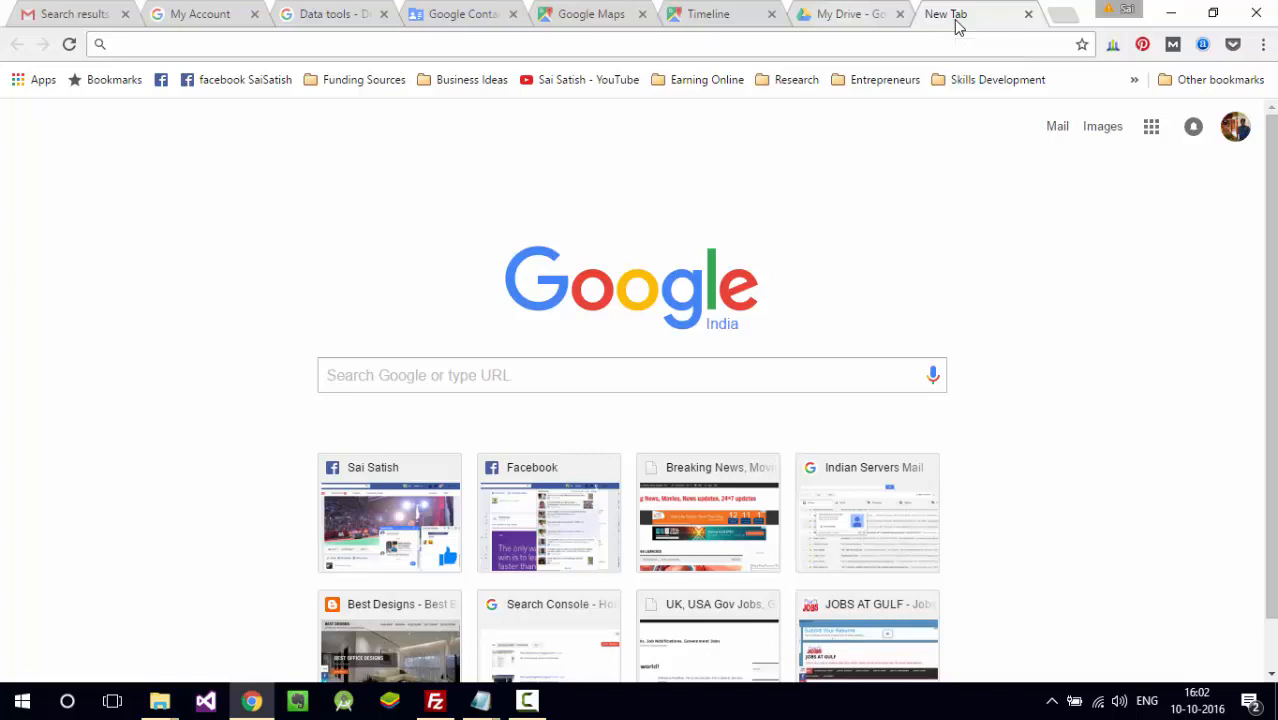
click(400, 43)
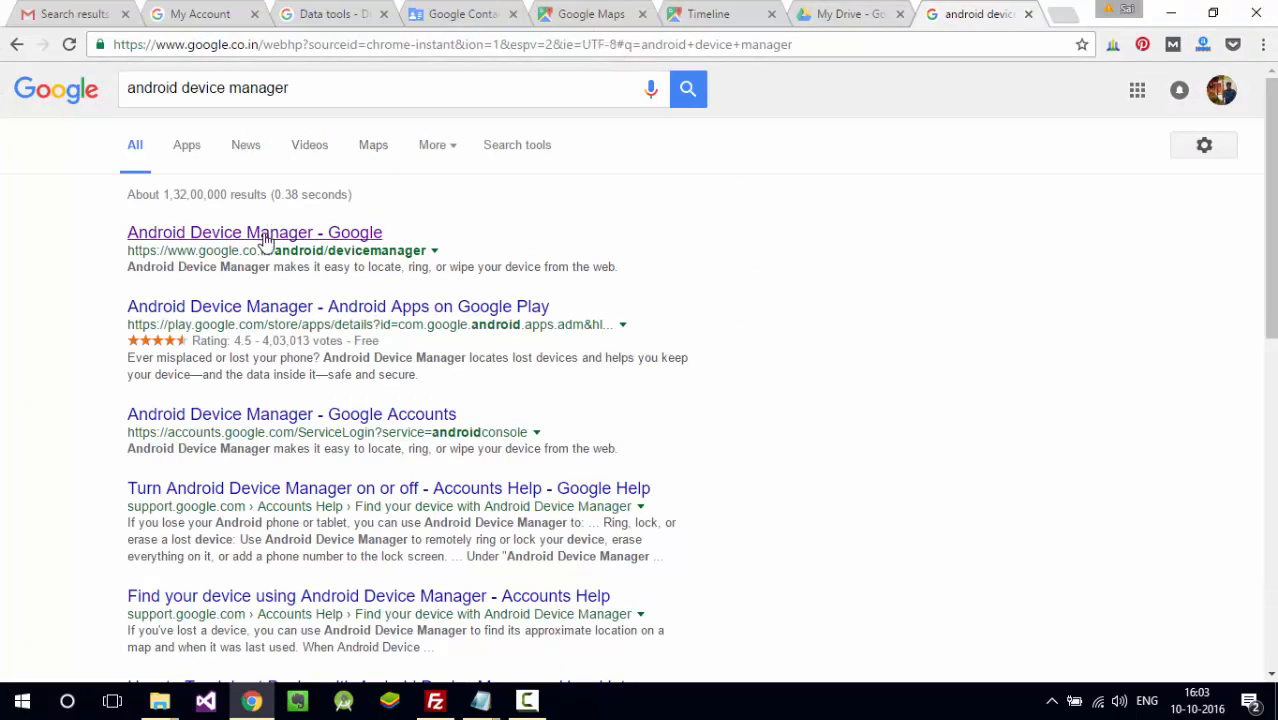
- Open the 'Android Device Manager - Google' search result
click(254, 232)
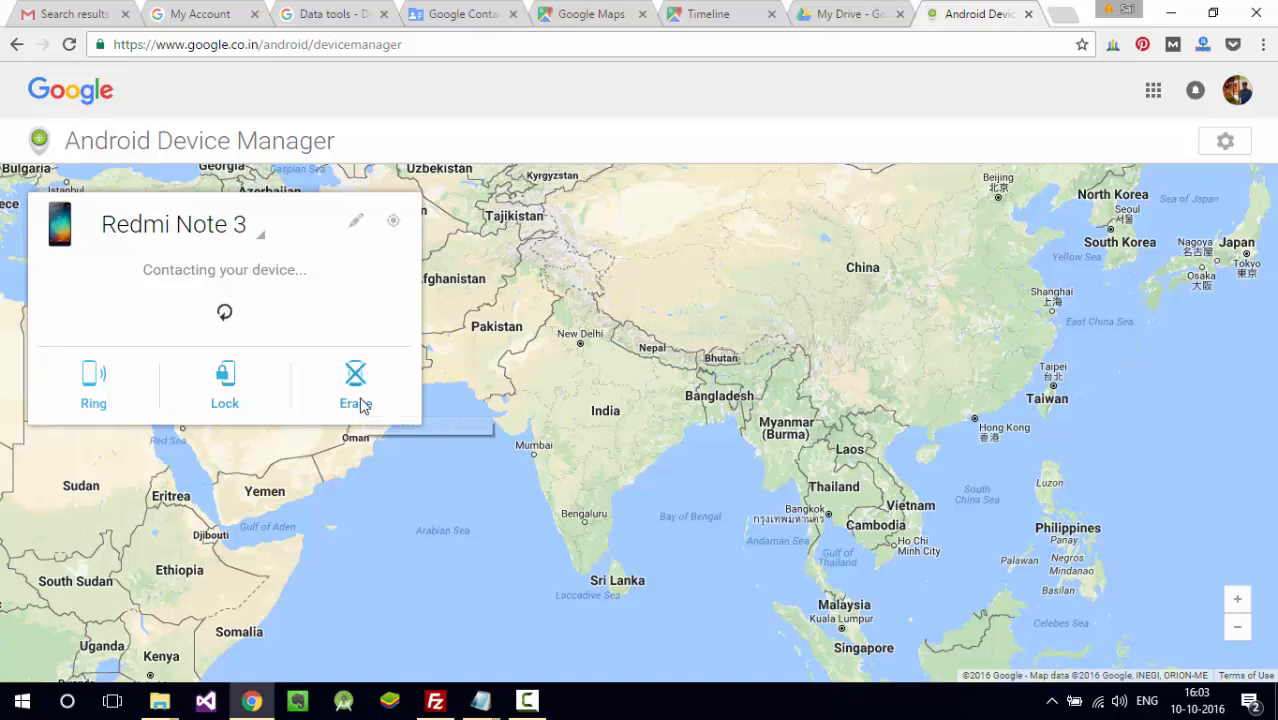
mouse_move(355, 403)
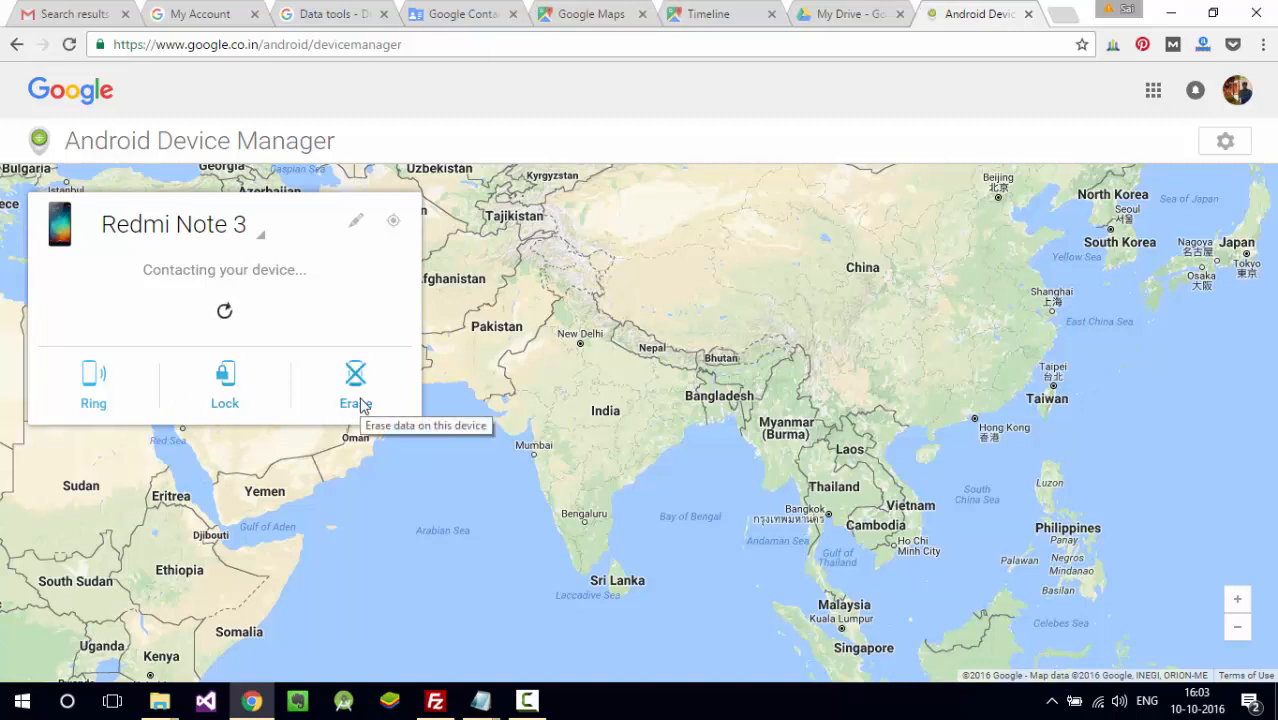